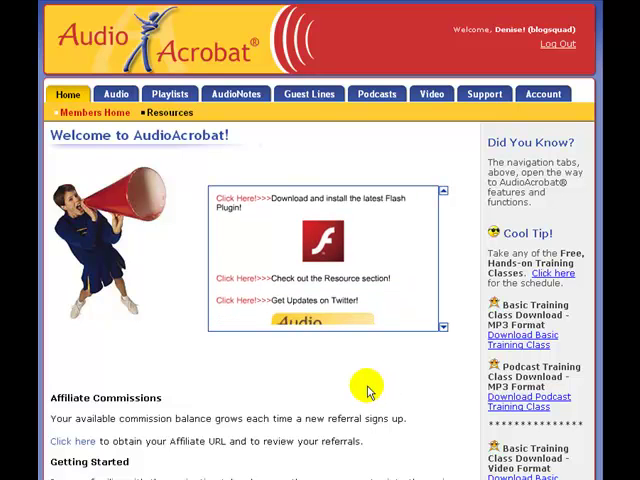
Step: From the Podcasts section, start a blank New Podcast form
scroll("down", 3)
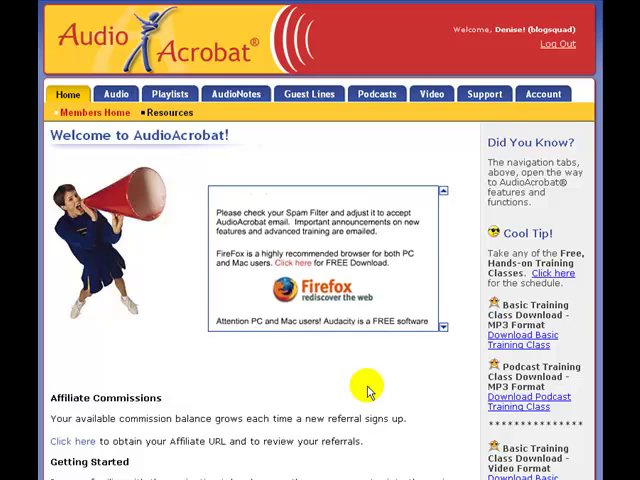
scroll("down", 3)
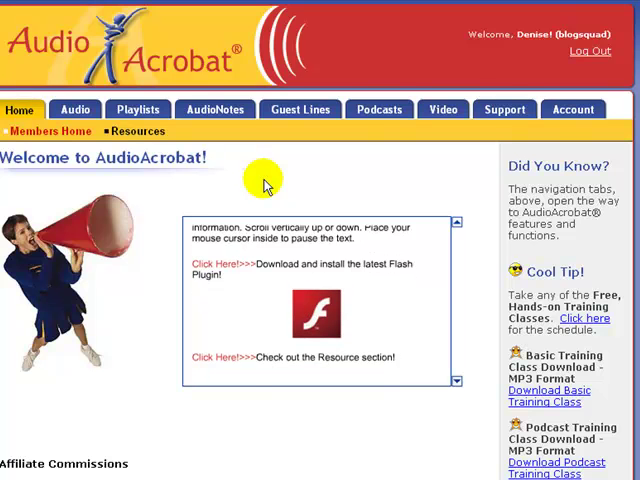
scroll("down", 3)
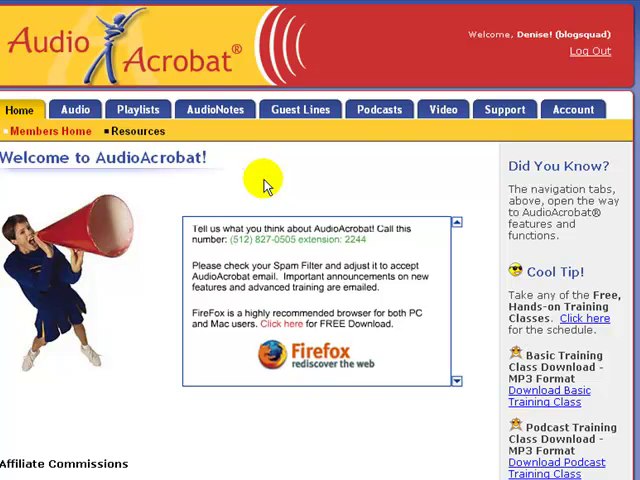
scroll("down", 3)
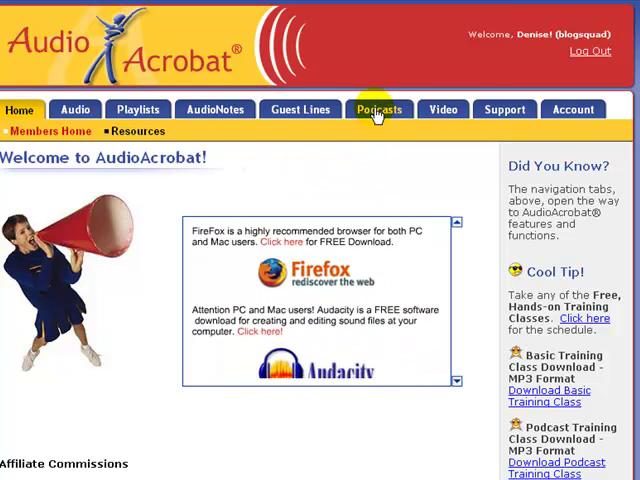
scroll("down", 3)
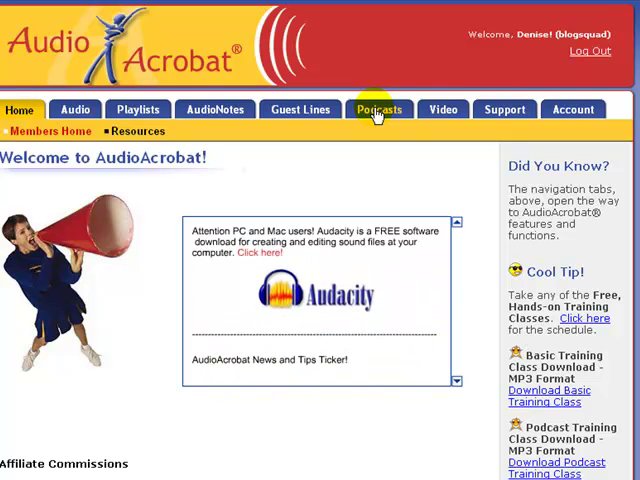
left_click(380, 108)
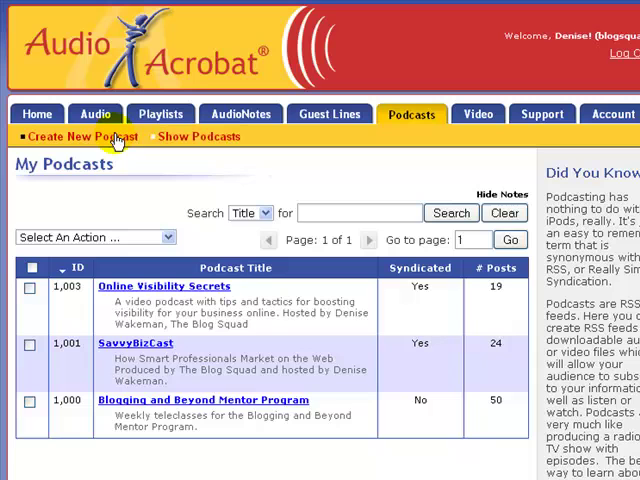
left_click(88, 136)
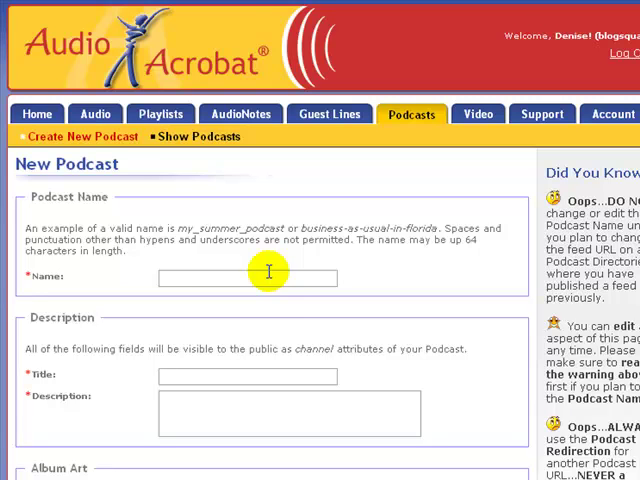
Step: Enter my-test-podcast as the new podcast's name
left_click(248, 278)
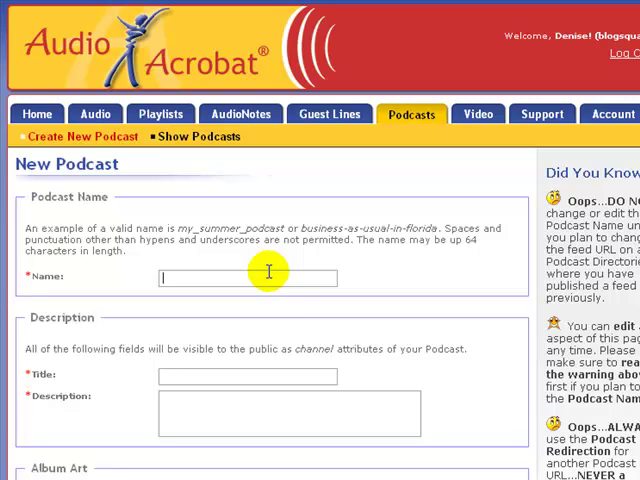
type("my-")
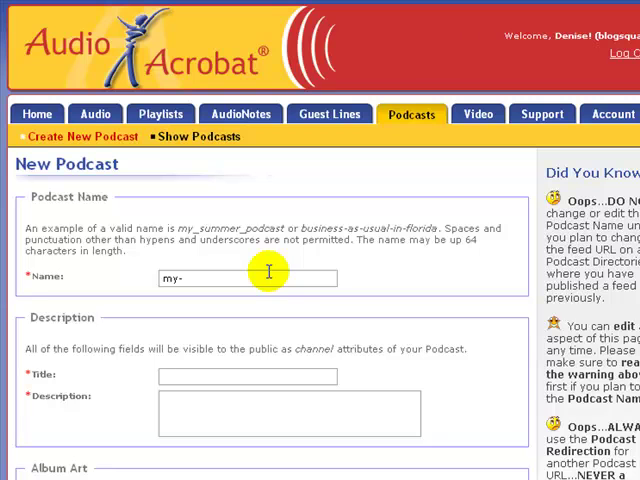
type("test")
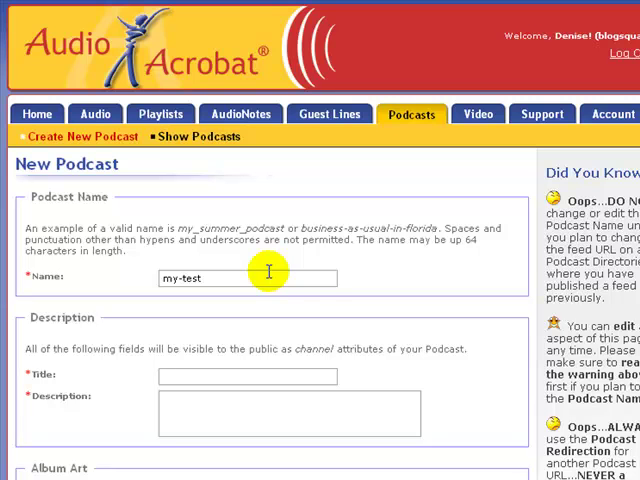
type("-podcast")
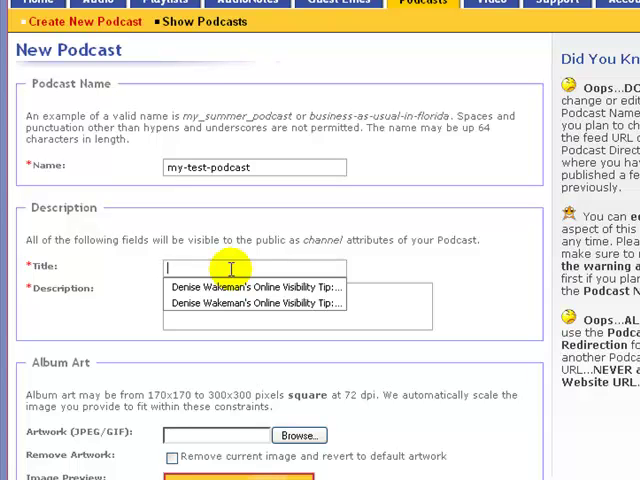
Step: Give the podcast the title Denise Wakeman's Test Podcast
type("Denise")
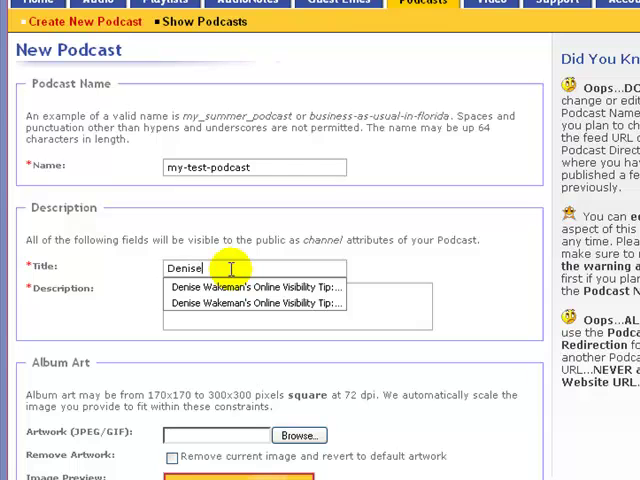
type("Wakeman's")
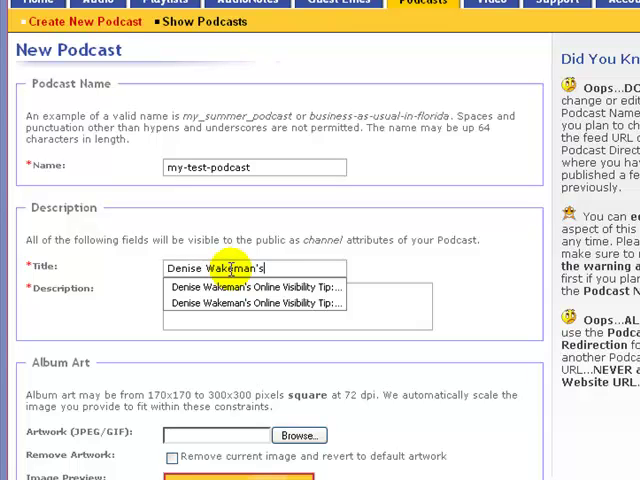
type("Test")
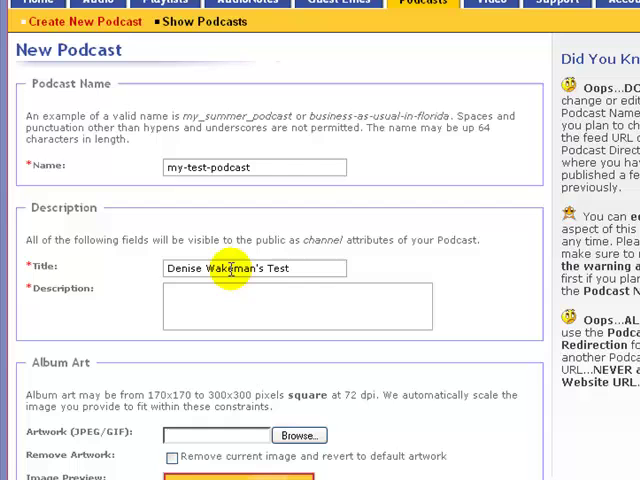
type("Podcas")
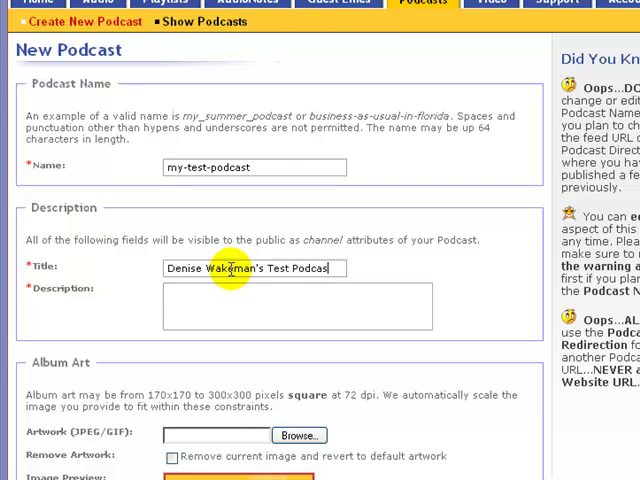
Step: Describe it as a demo of how to set up a podcast on Audio Acrobat
type("This is a dem")
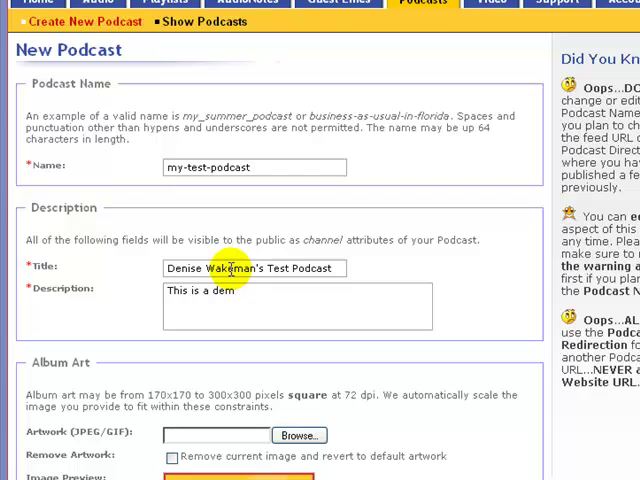
type("o to set up a")
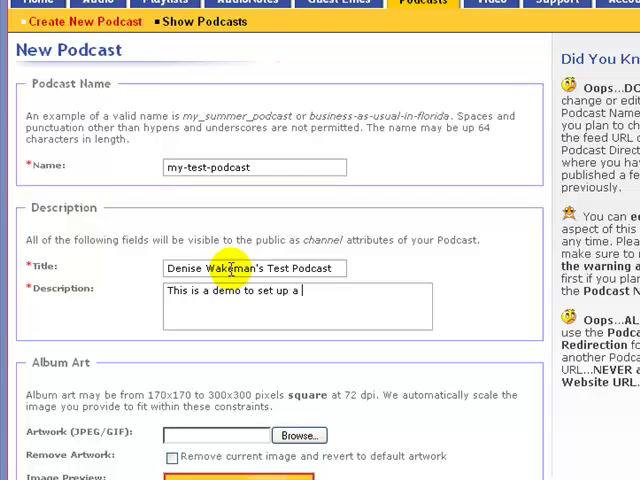
type("podcast on")
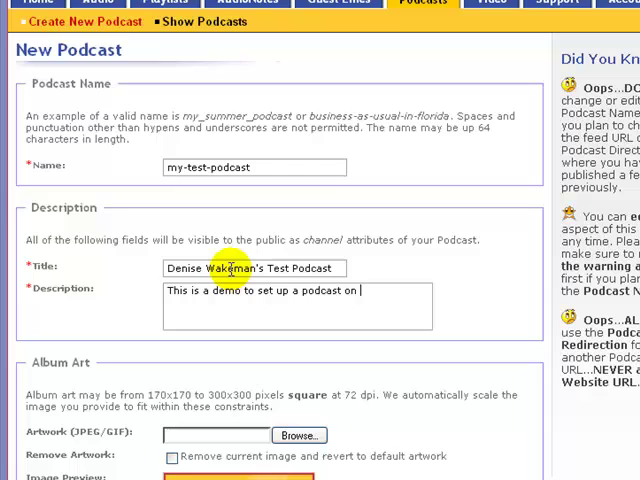
type("audio")
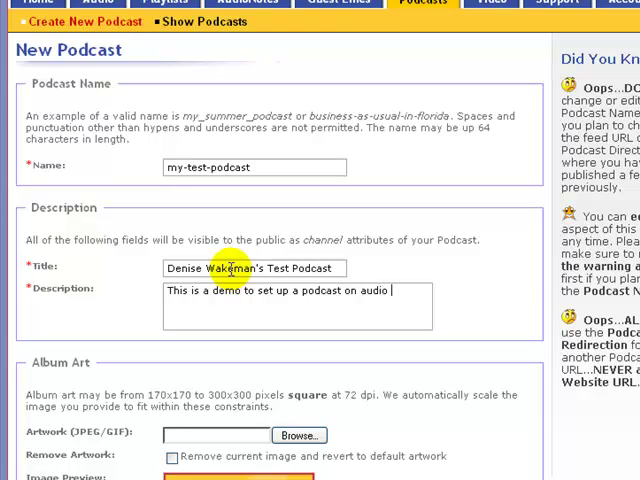
type("acrobat")
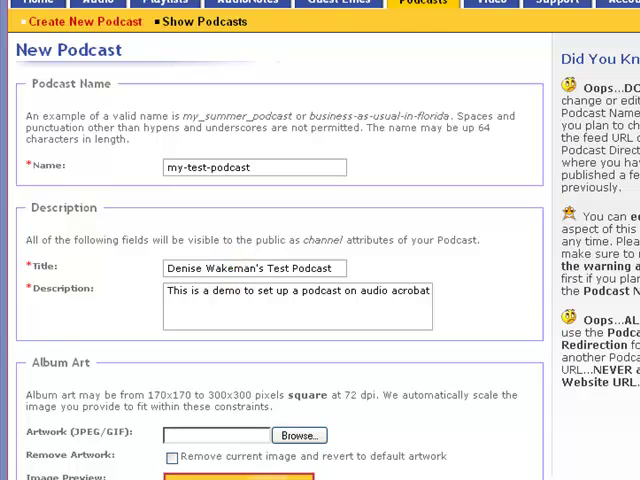
scroll("down", 3)
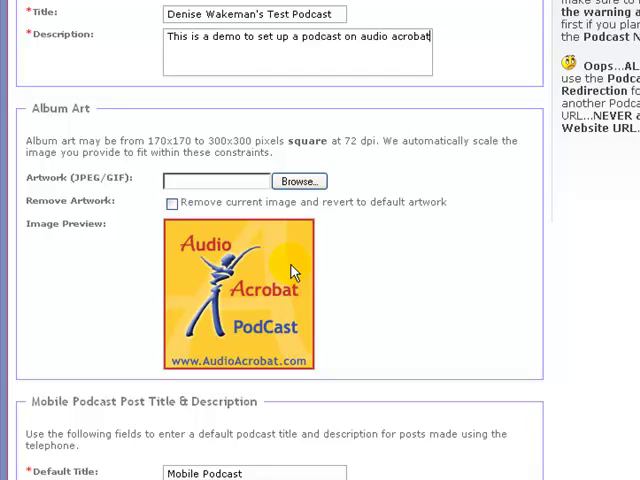
scroll("down", 3)
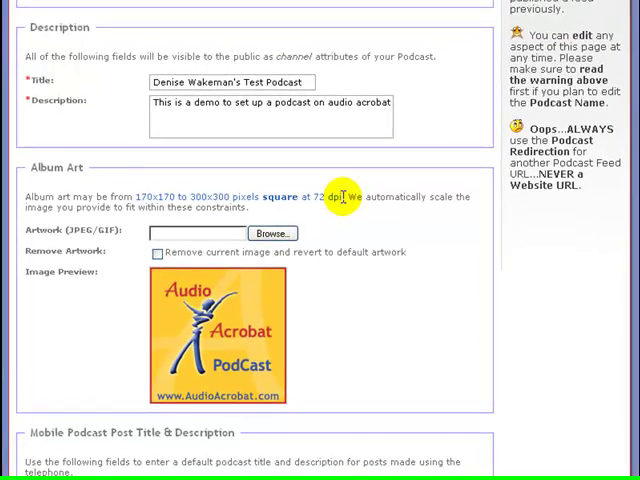
scroll("down", 3)
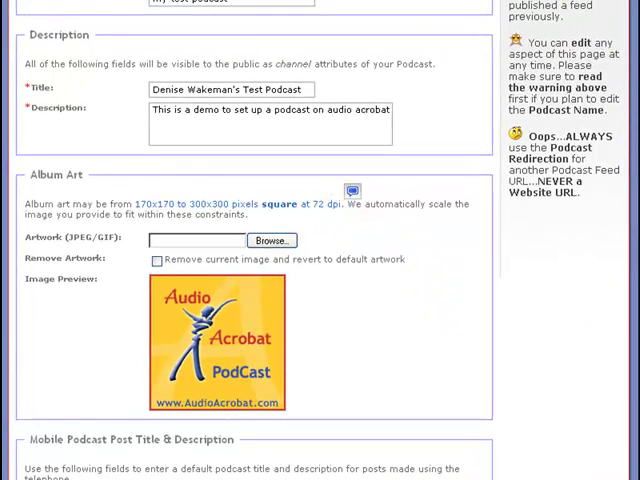
scroll("down", 3)
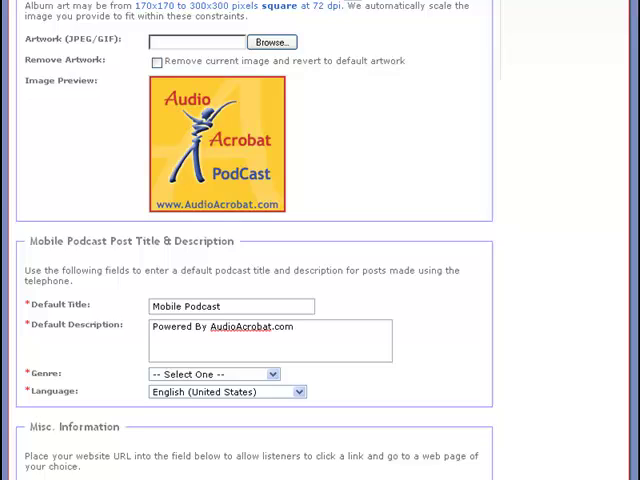
scroll("down", 3)
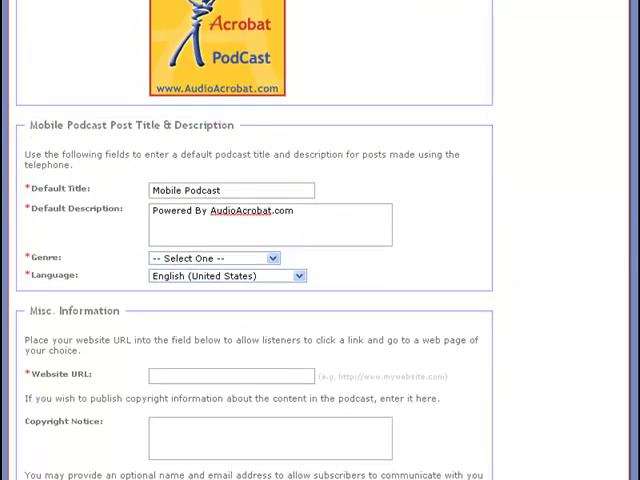
scroll("down", 3)
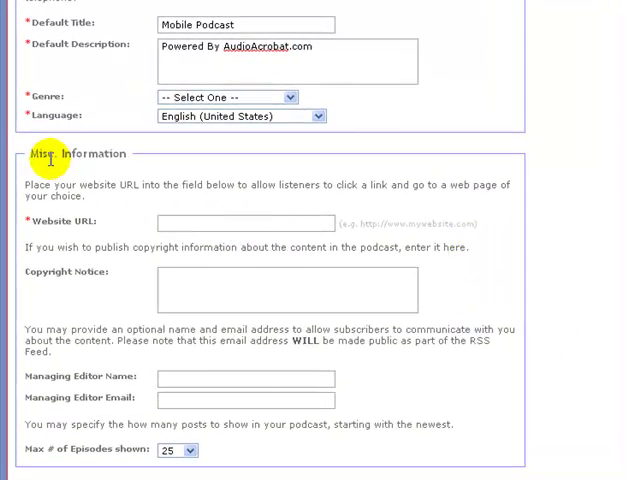
mouse_move(120, 156)
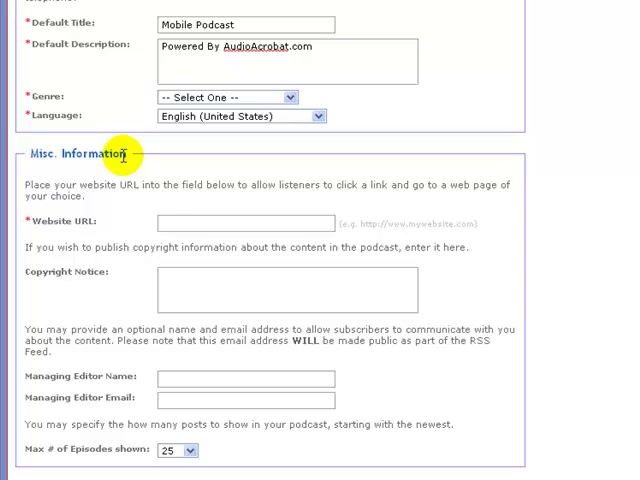
left_click(176, 222)
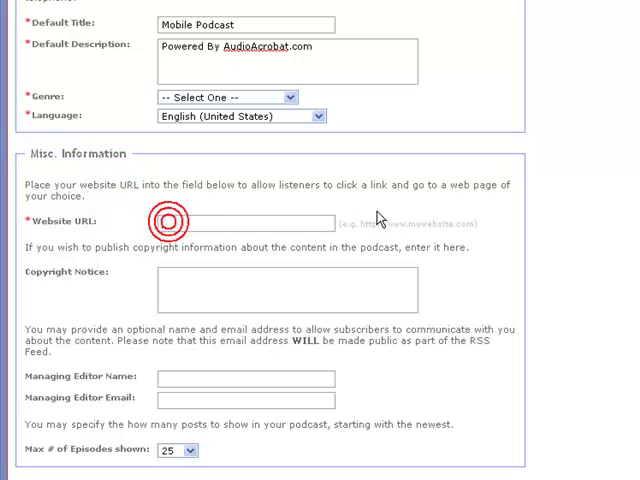
type("h")
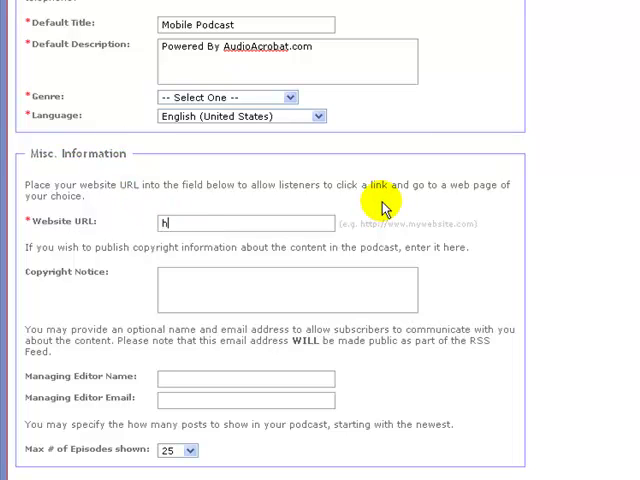
type("ttp://")
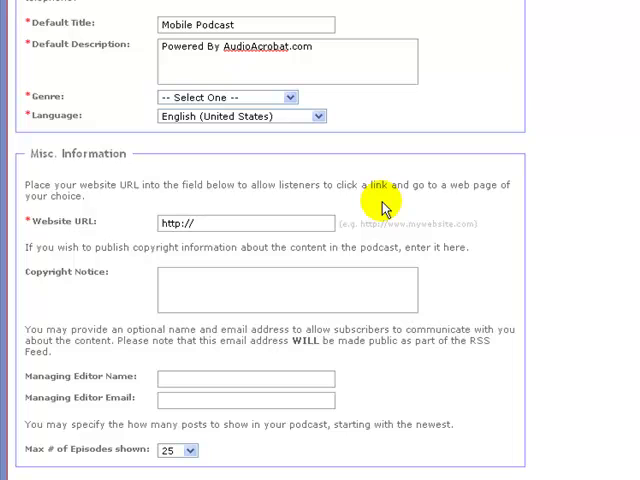
type("denisewakeman.com")
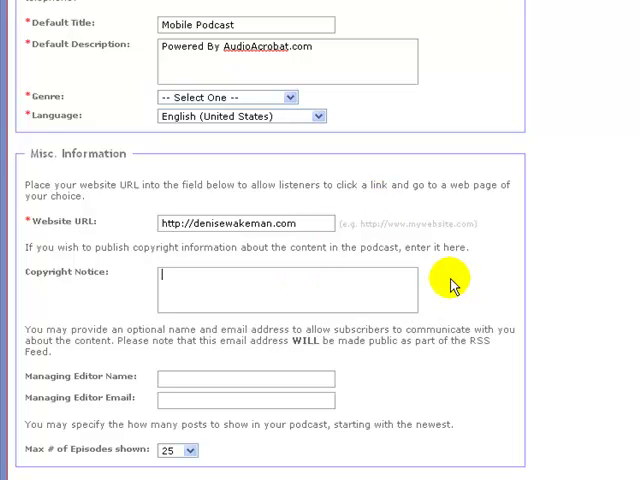
type("all")
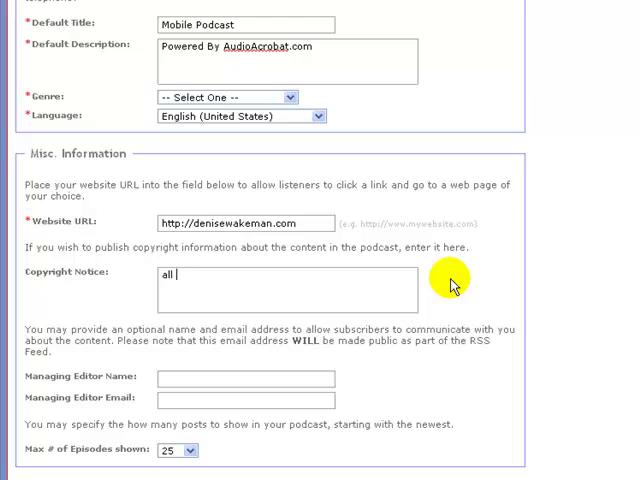
type("Copyright 2010.")
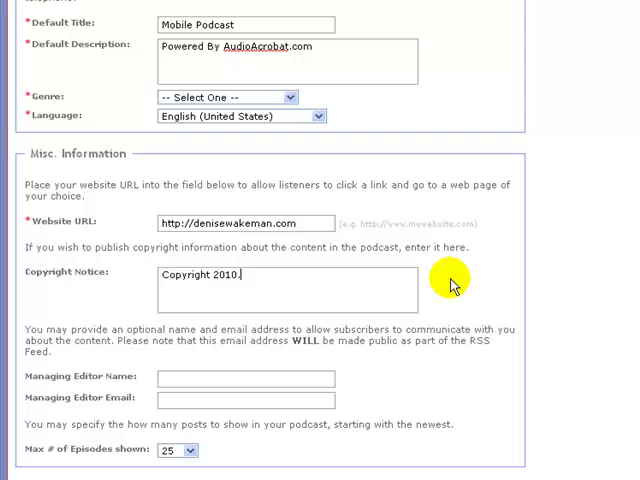
type("all Rights Reserved")
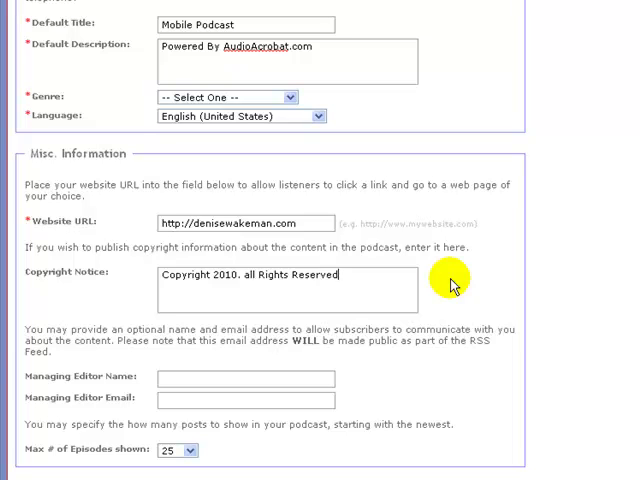
Step: Set managing editor Denise Wakeman with her email, and show All episodes in the feed
left_click(230, 324)
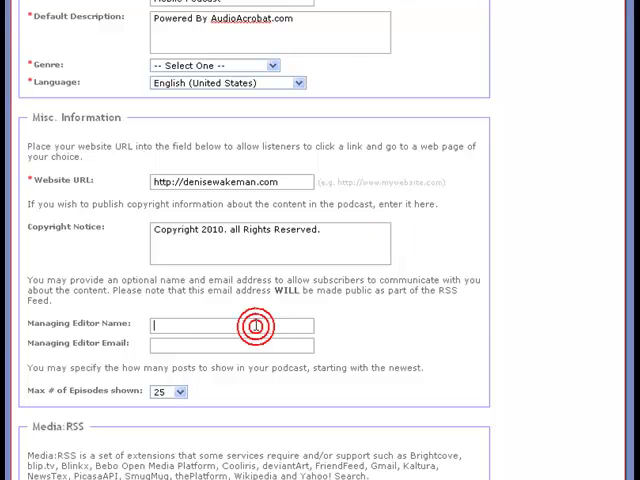
type("Denise Wakeman")
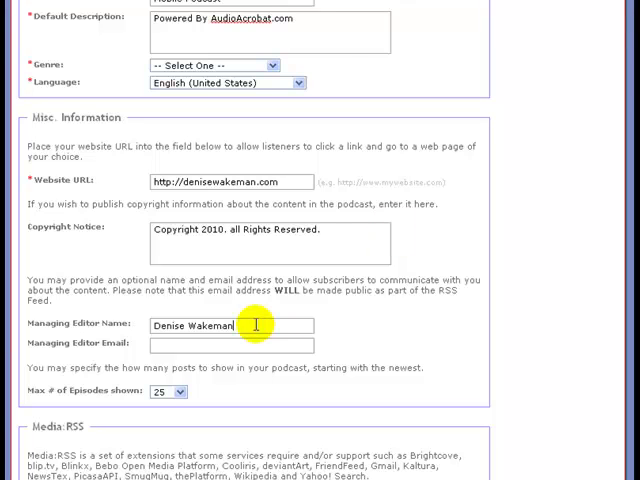
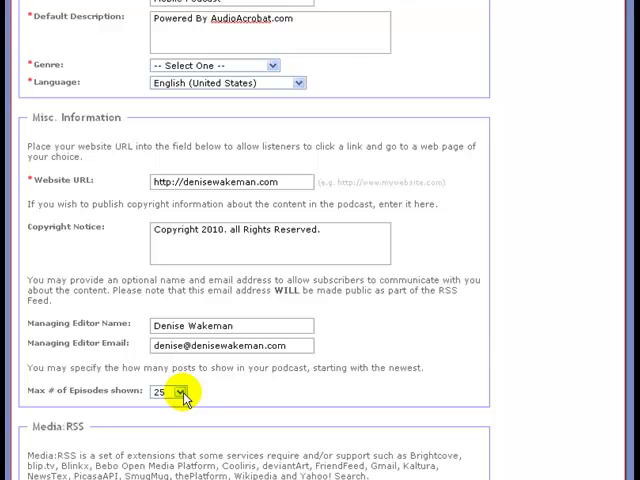
left_click(178, 392)
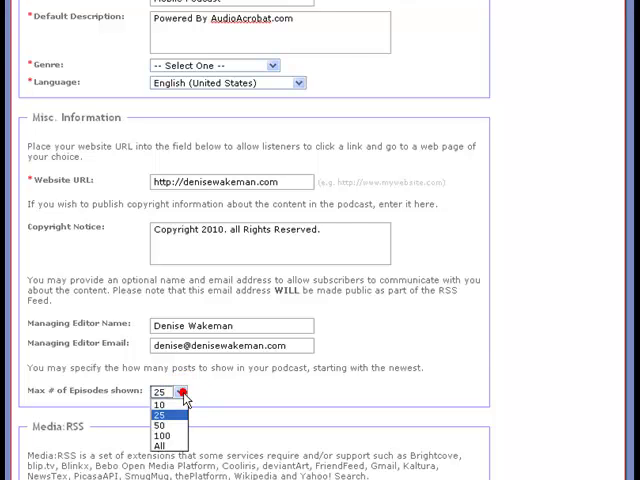
mouse_move(160, 416)
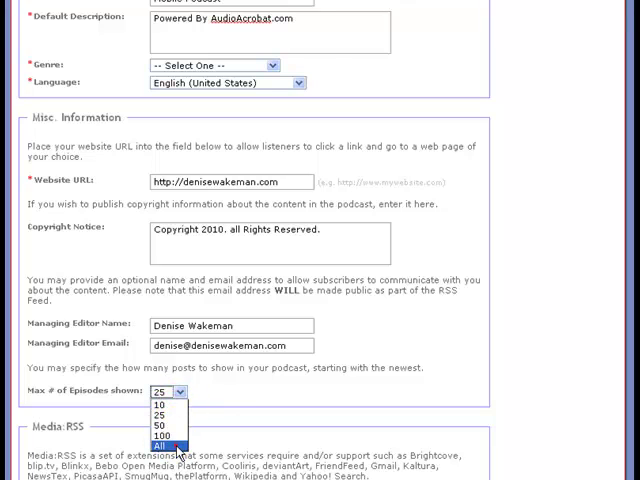
left_click(166, 444)
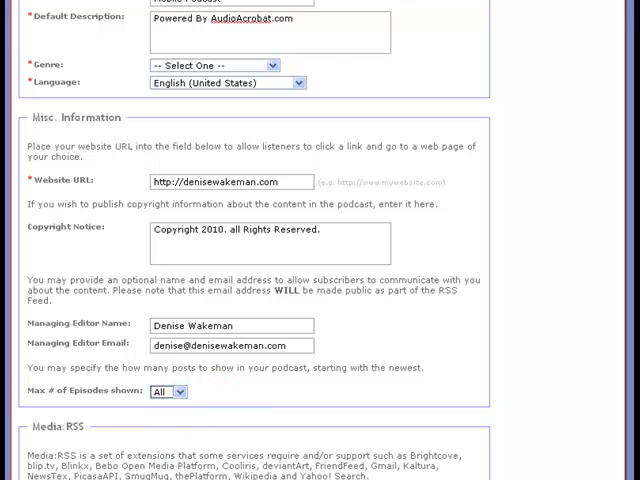
Step: Choose 'Yes, Syndicate my podcast!' and save the podcast settings
scroll("down", 3)
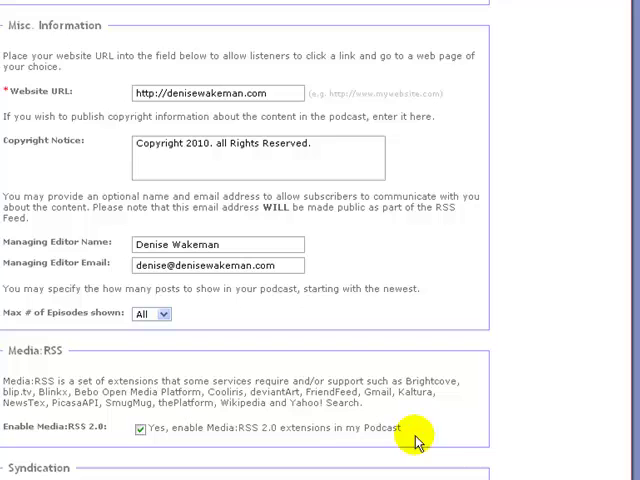
mouse_move(440, 426)
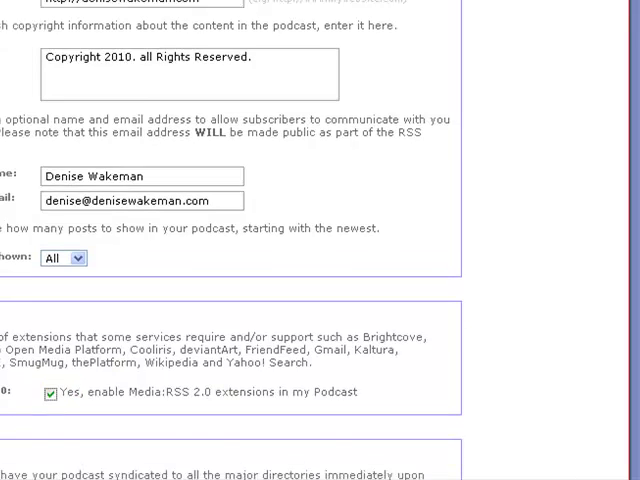
scroll("down", 3)
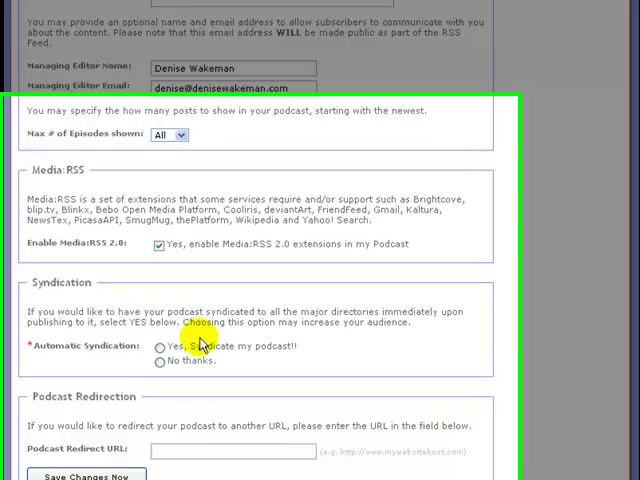
scroll("down", 3)
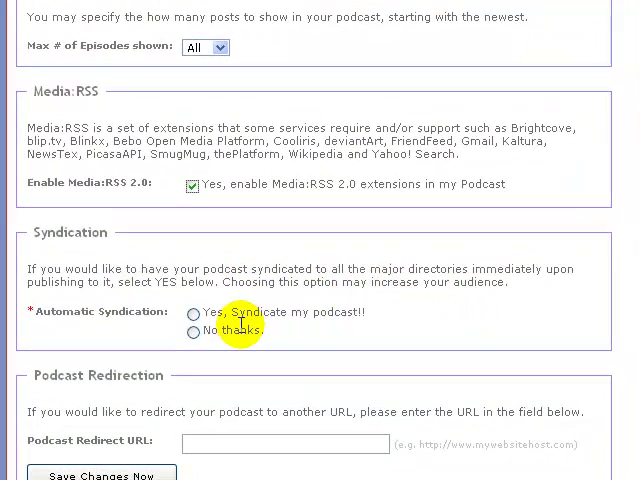
left_click(192, 312)
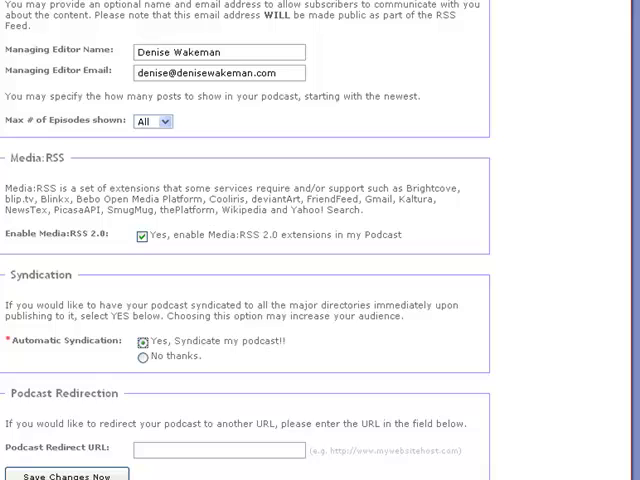
scroll("down", 3)
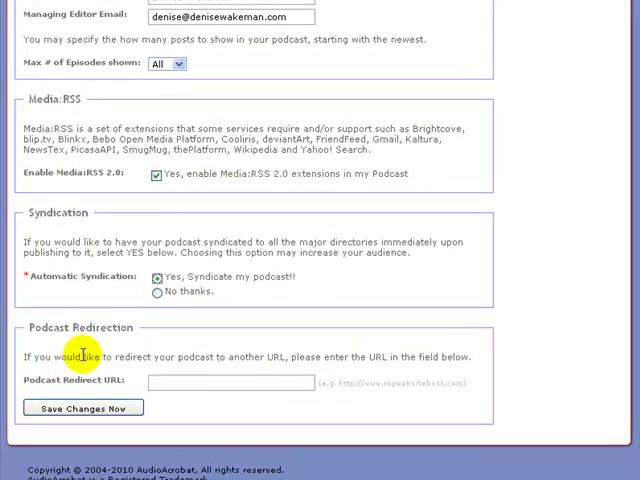
mouse_move(82, 408)
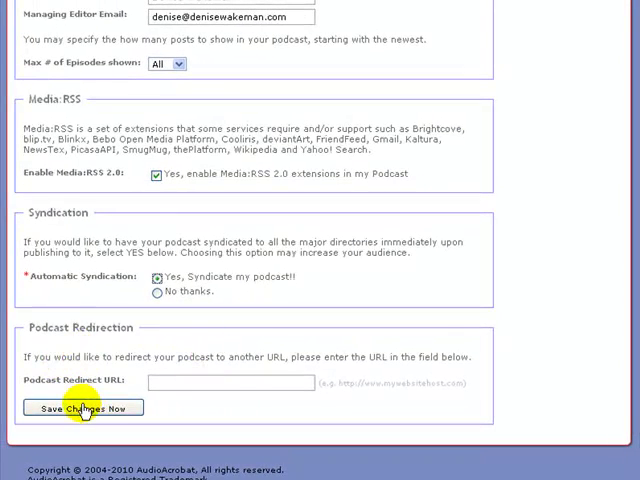
left_click(84, 408)
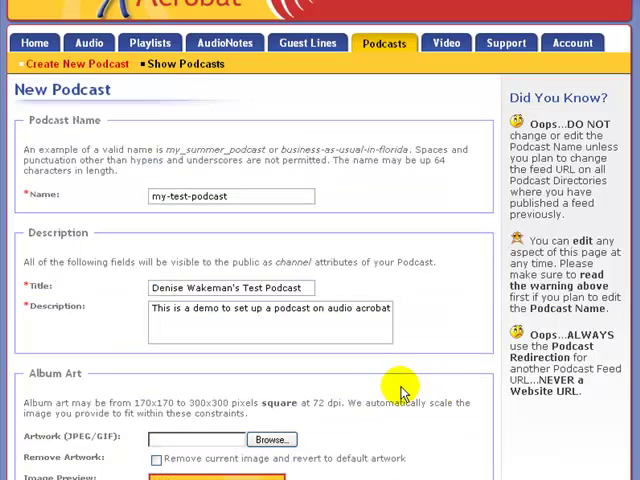
mouse_move(240, 362)
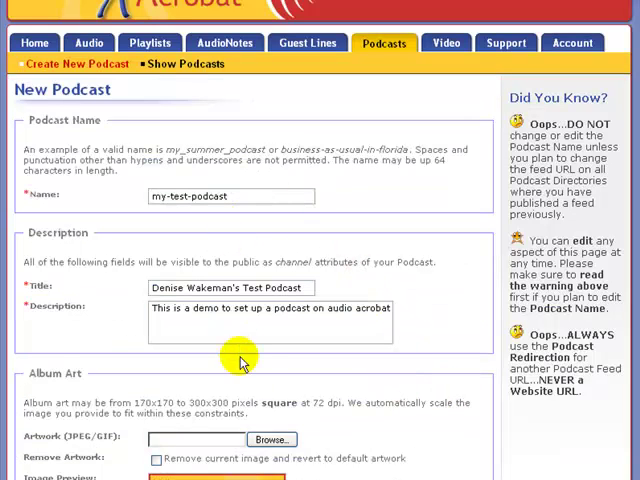
Step: Scroll down the podcast form toward the flagged Genre field
scroll("down", 3)
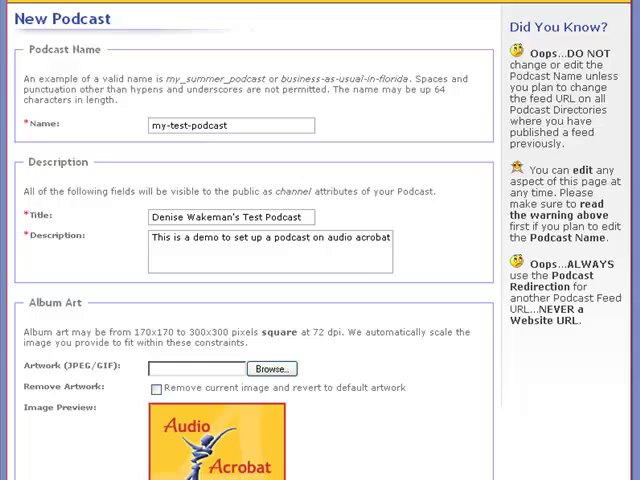
scroll("down", 3)
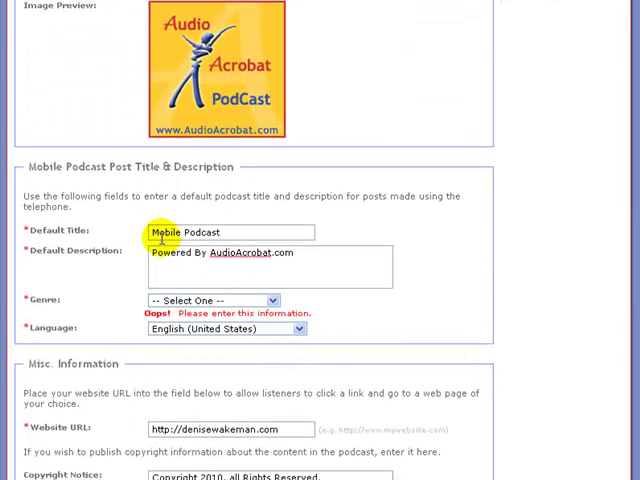
mouse_move(280, 282)
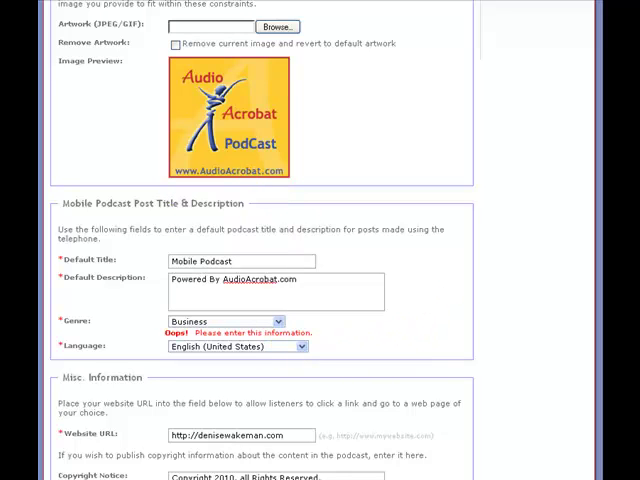
scroll("down", 3)
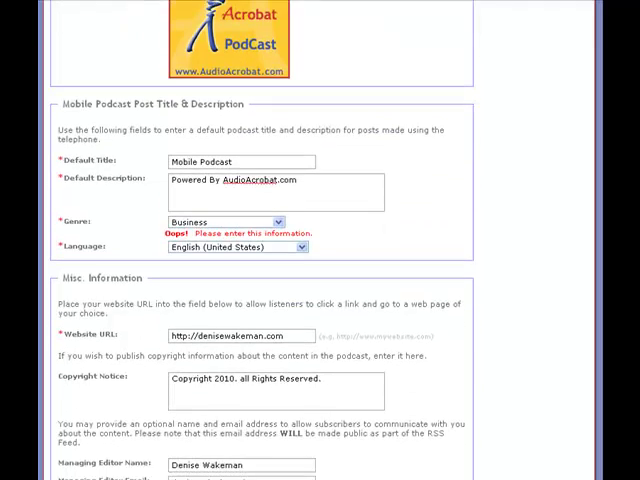
scroll("down", 3)
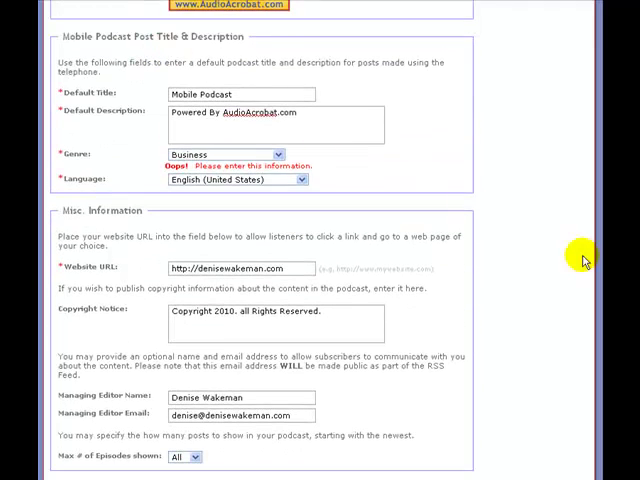
scroll("down", 3)
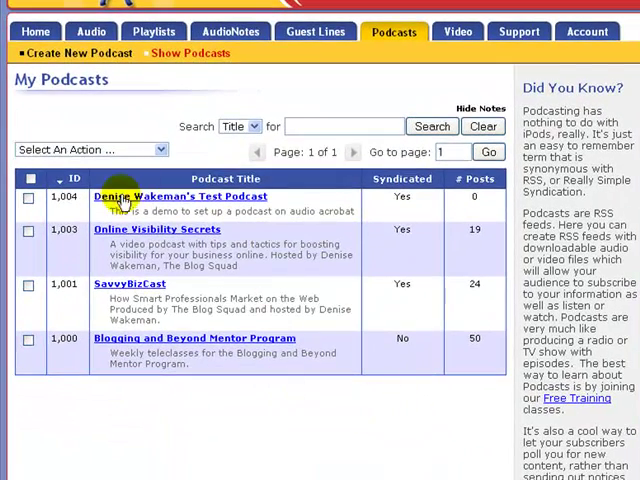
mouse_move(230, 196)
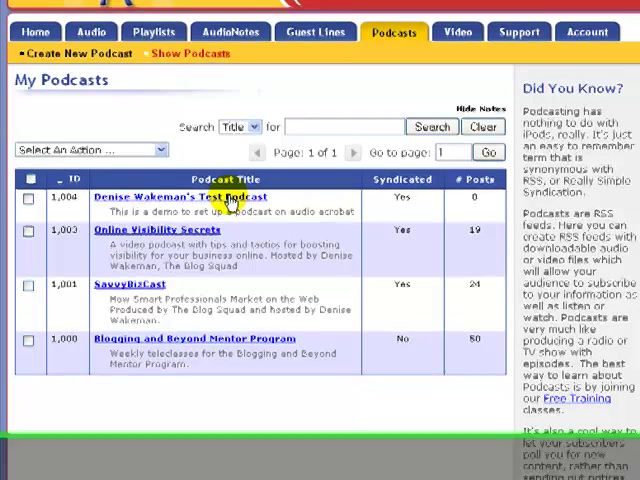
Step: Open Denise Wakeman's Test Podcast details and its iTunes settings
left_click(188, 196)
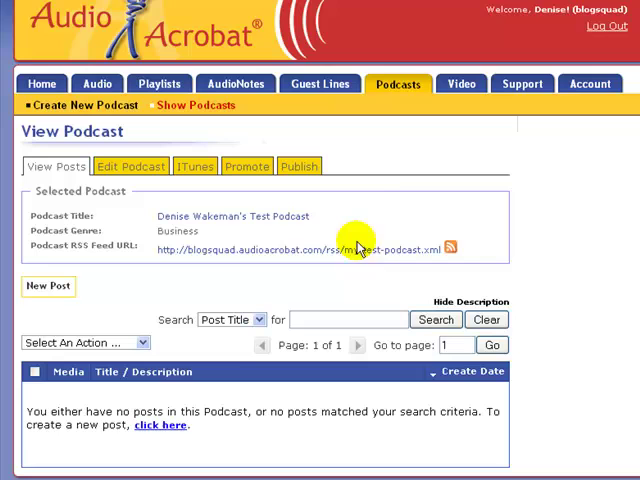
mouse_move(380, 204)
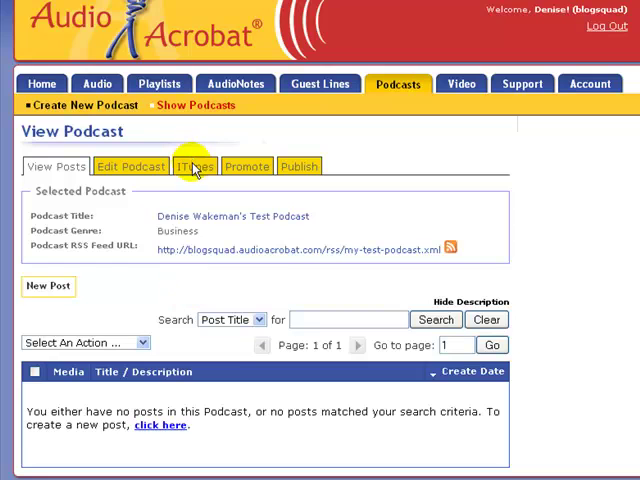
mouse_move(156, 256)
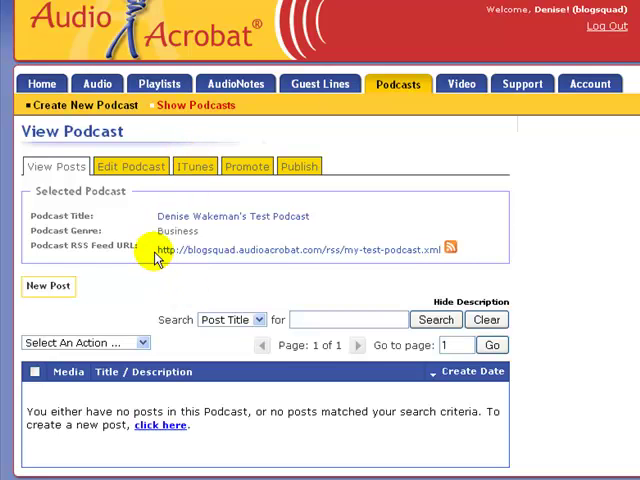
mouse_move(352, 256)
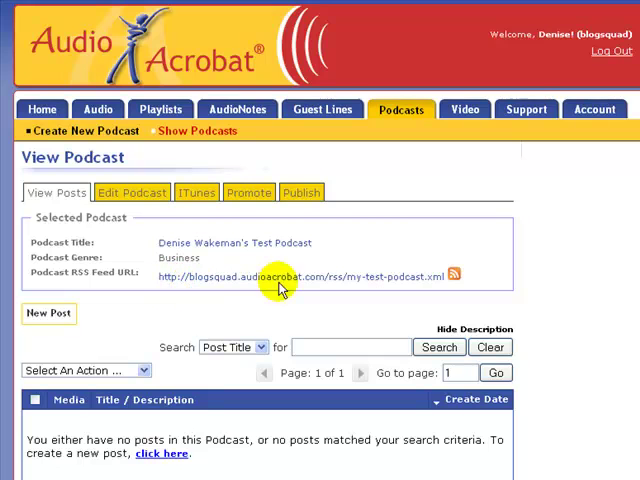
mouse_move(410, 288)
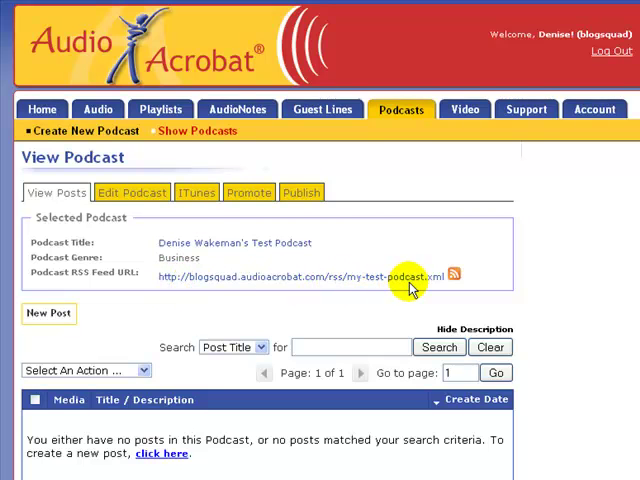
mouse_move(180, 288)
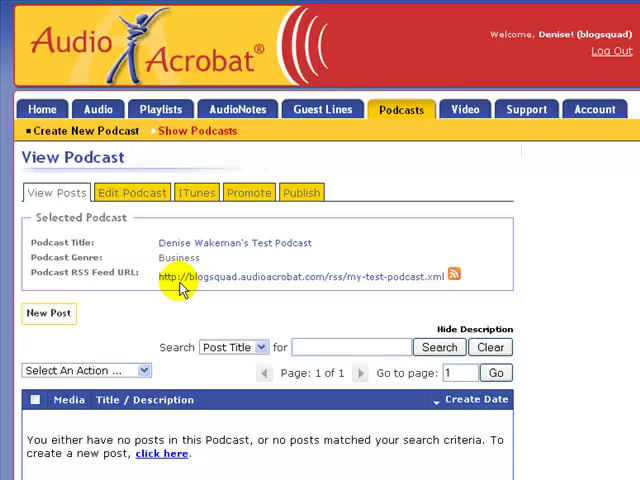
mouse_move(444, 276)
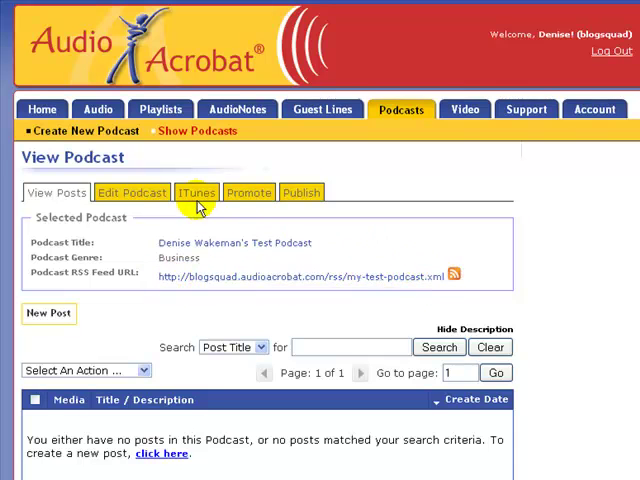
mouse_move(372, 212)
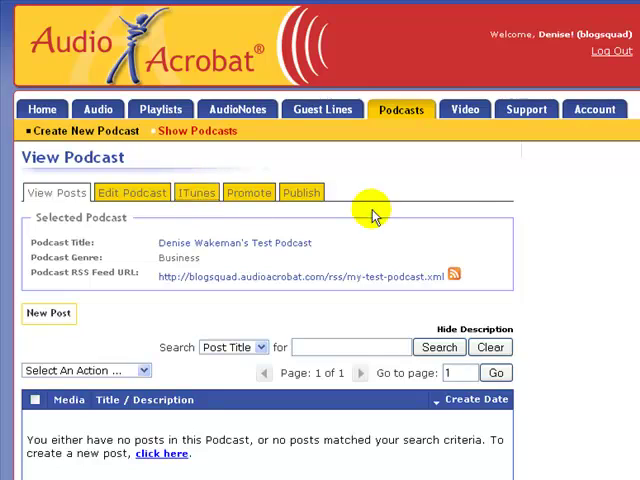
left_click(196, 192)
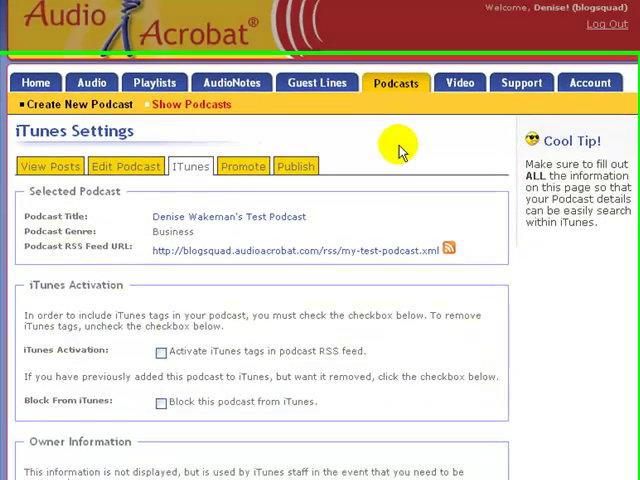
Step: Activate iTunes tags in the RSS feed and enter owner Denise with her email
scroll("down", 3)
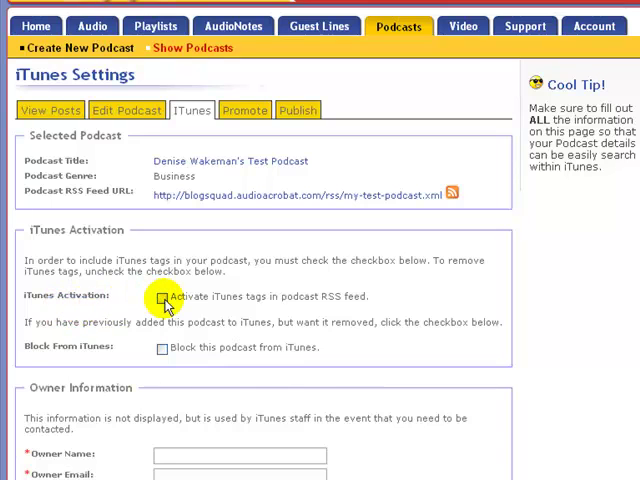
left_click(160, 300)
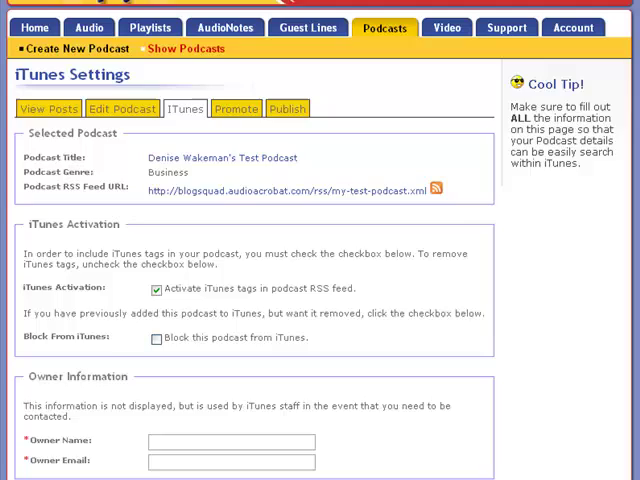
scroll("down", 3)
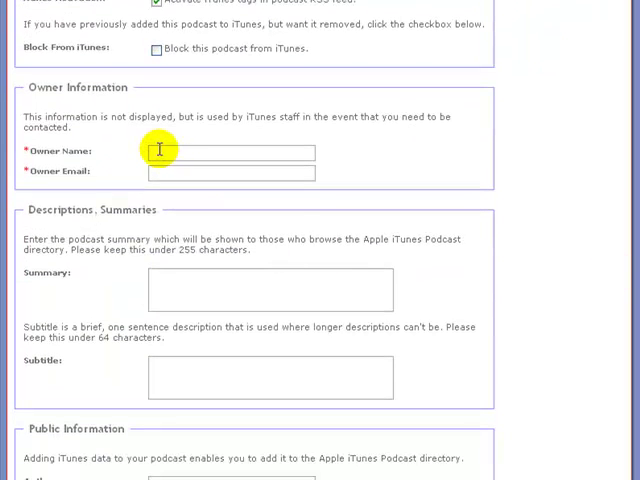
type("Denise Wakeman")
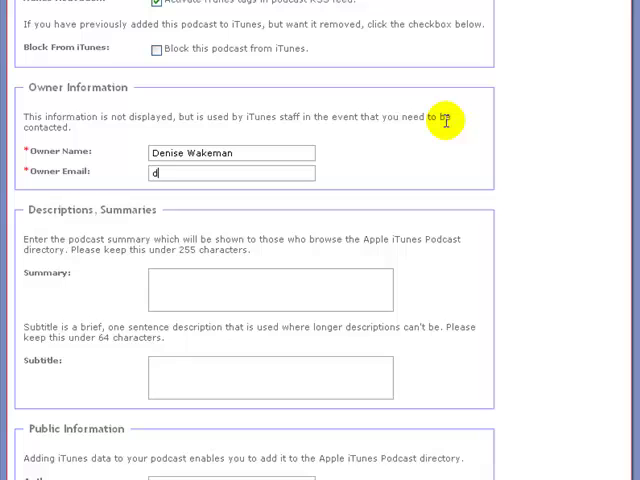
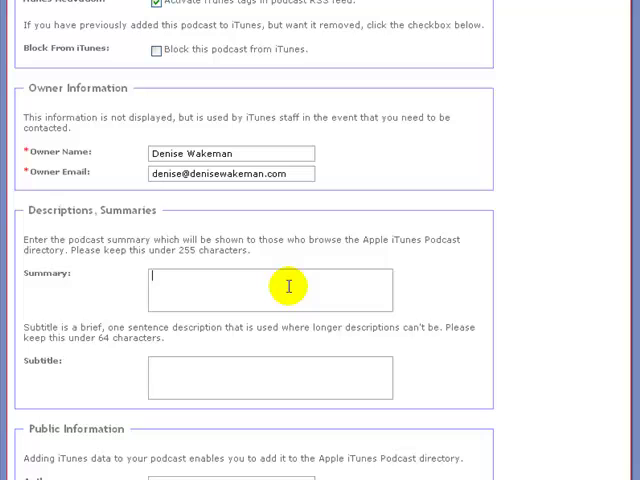
Step: Fill in the podcast summary and its subtitle
type("description for")
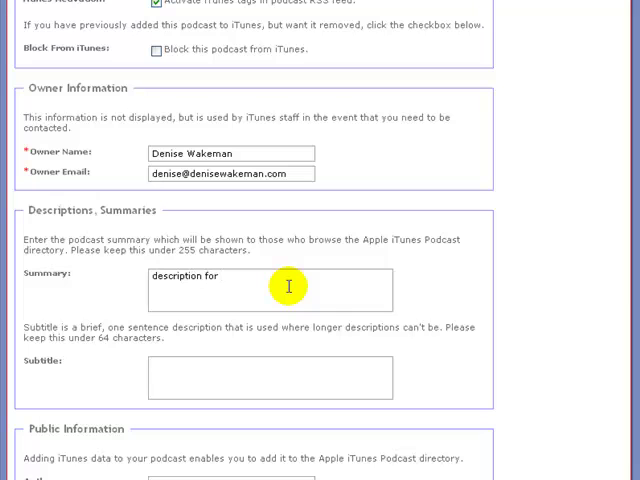
type("podcast")
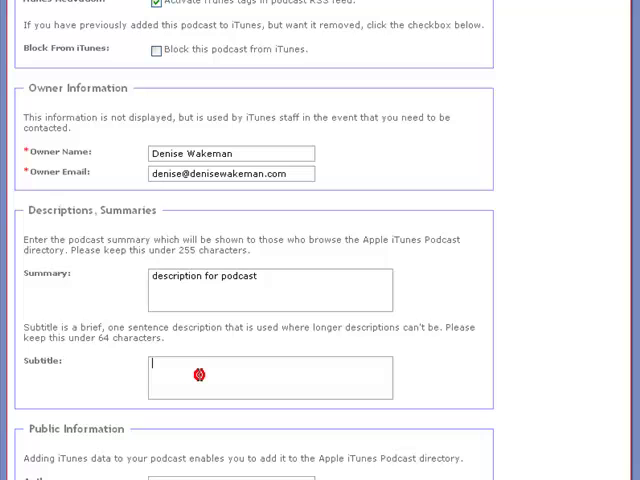
type("subt")
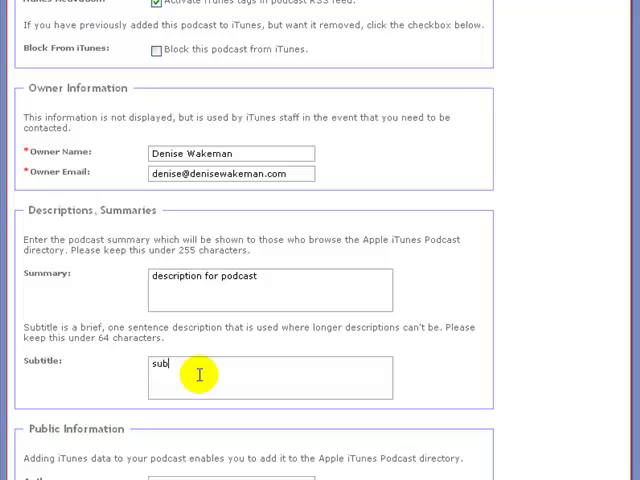
type("title")
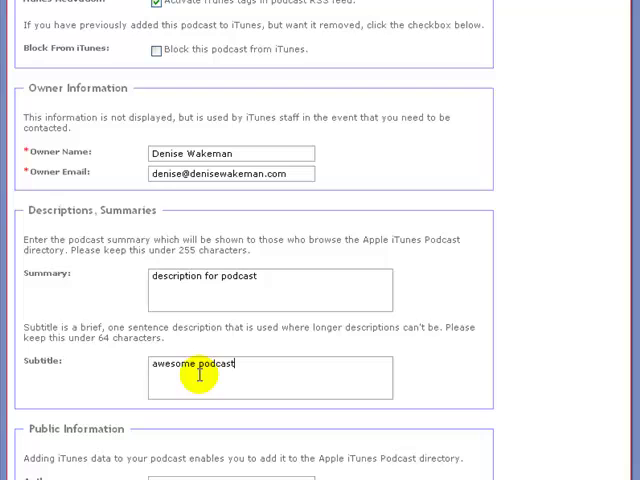
scroll("down", 3)
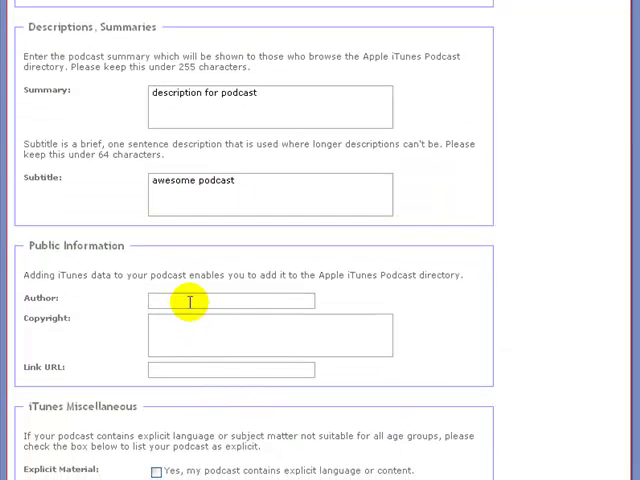
type("Denise")
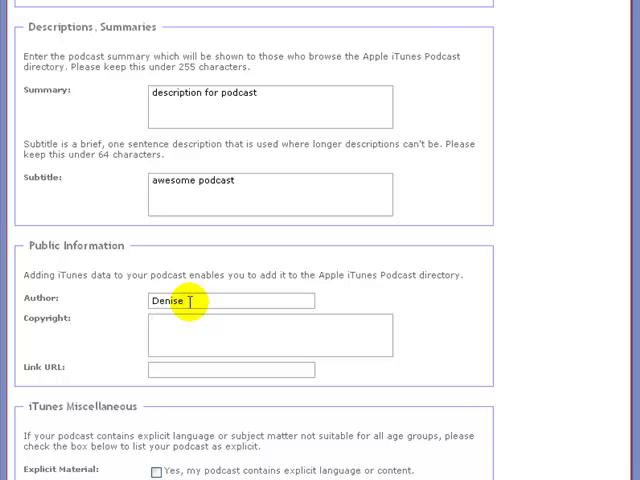
type("copy")
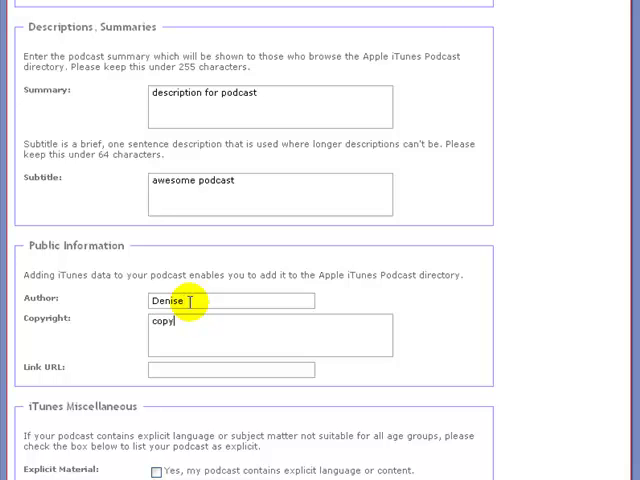
type("copyright 2010")
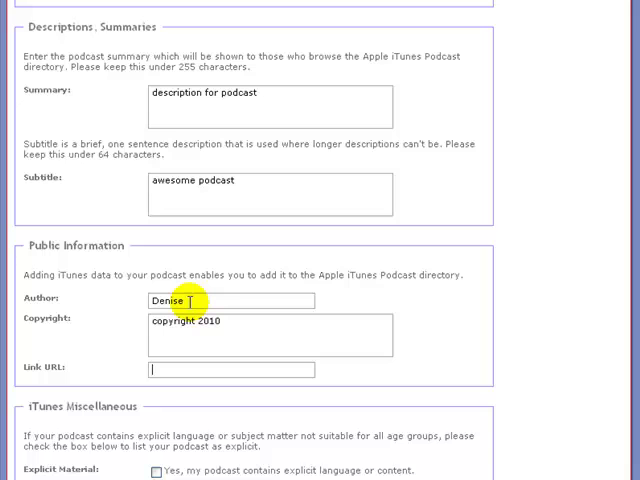
type("http://")
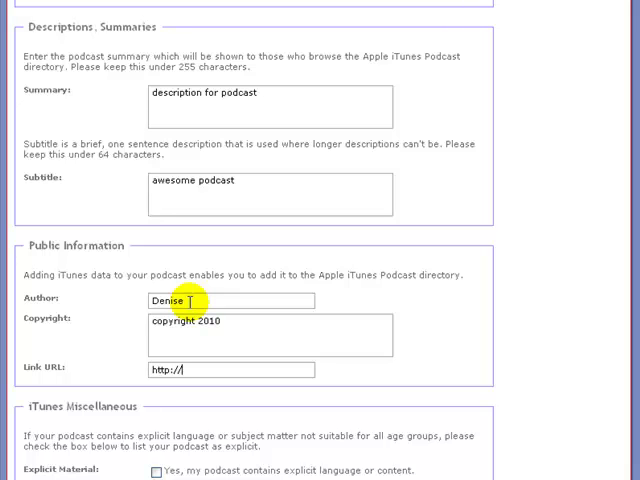
type("denisewakeman.com")
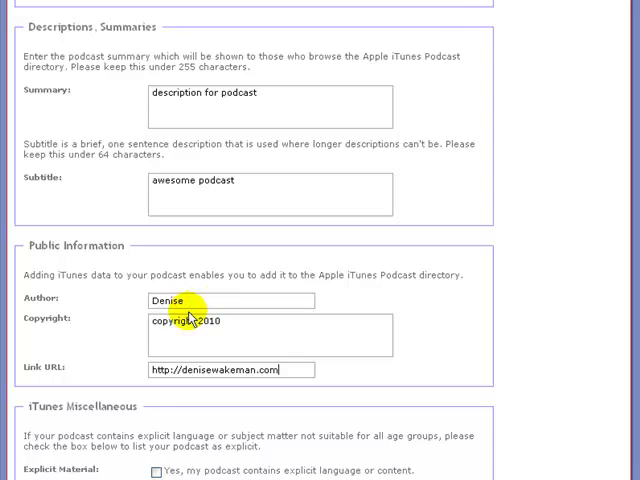
scroll("down", 3)
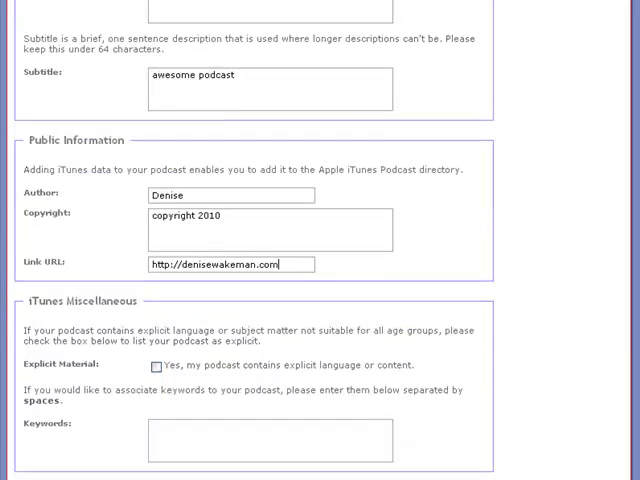
Step: Add keywords 'content syndication blogging' and save the iTunes settings
scroll("down", 3)
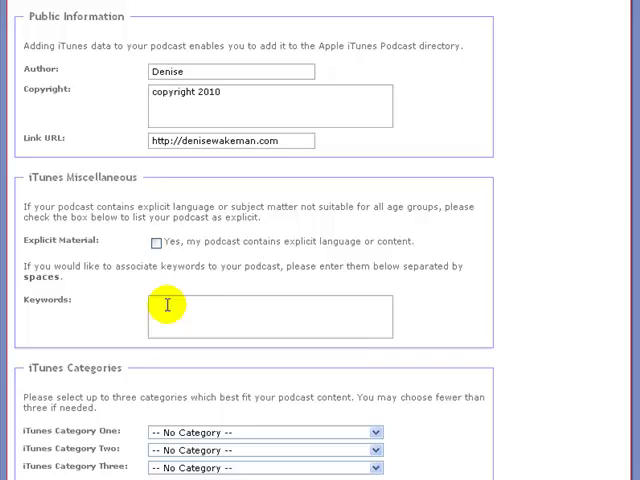
left_click(200, 310)
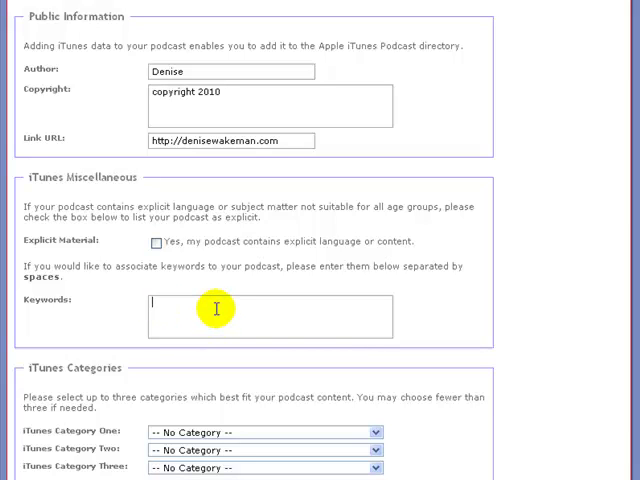
type("content syndication bl")
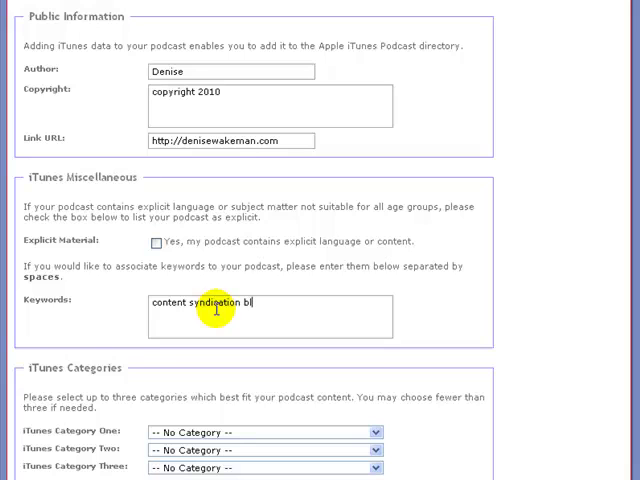
key("Backspace")
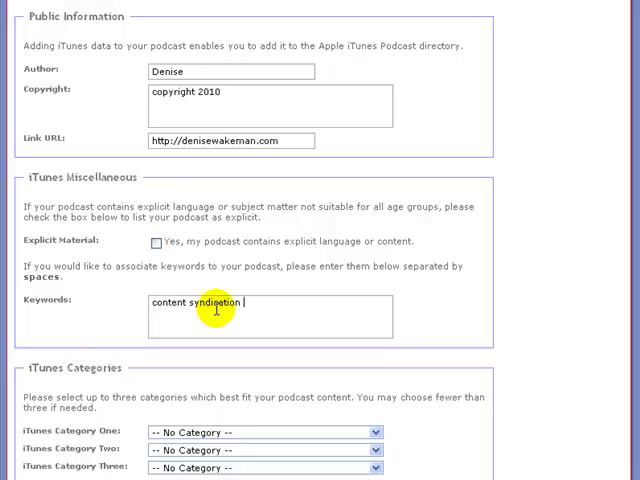
type("blogging")
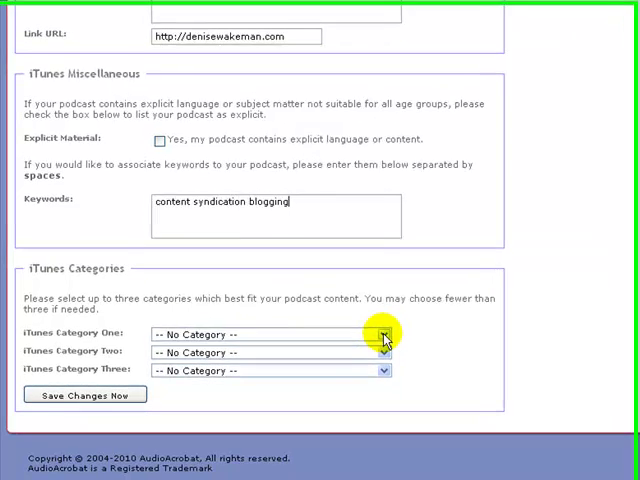
left_click(384, 334)
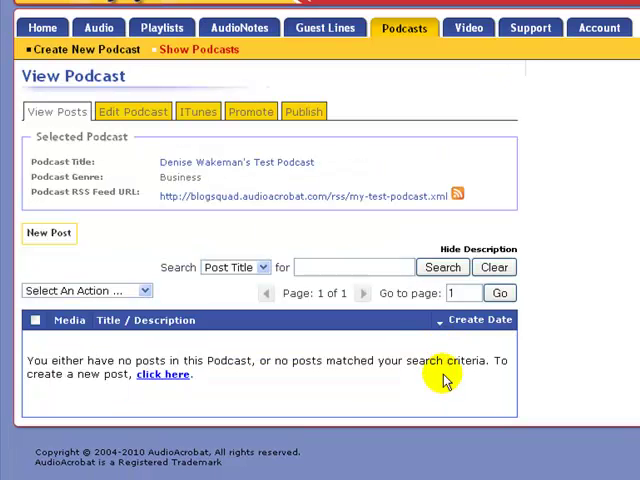
mouse_move(332, 404)
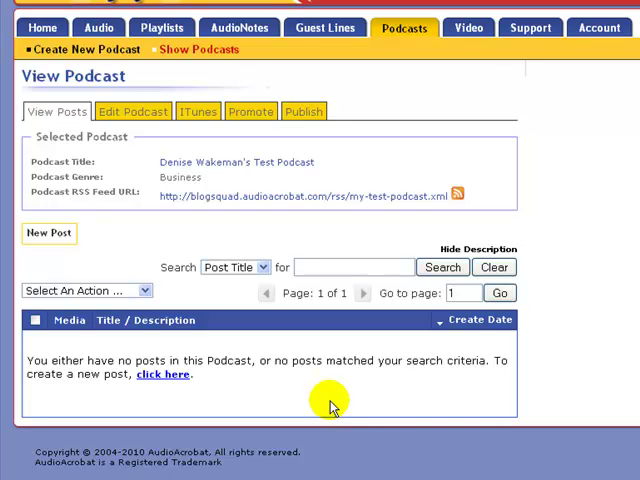
mouse_move(148, 80)
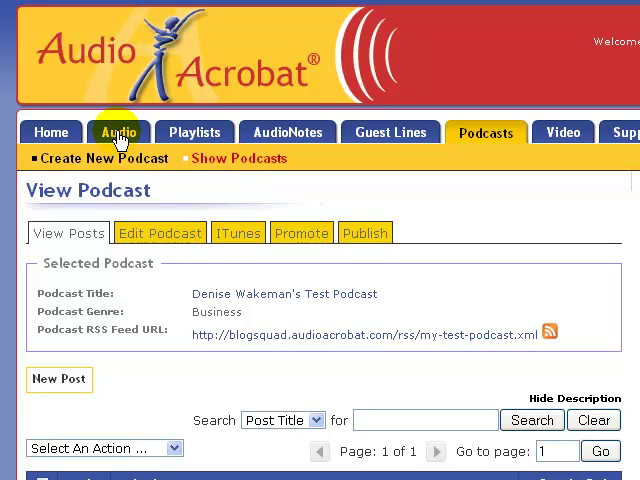
Step: From the Audio section's Create New Audio options, bring up the Upload Audio Files form
left_click(118, 132)
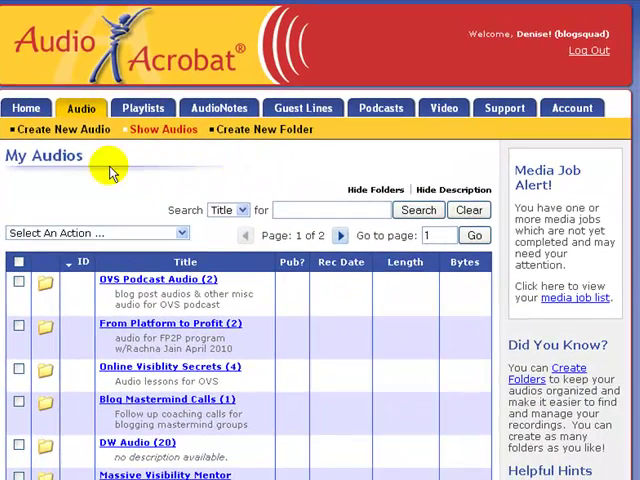
mouse_move(124, 156)
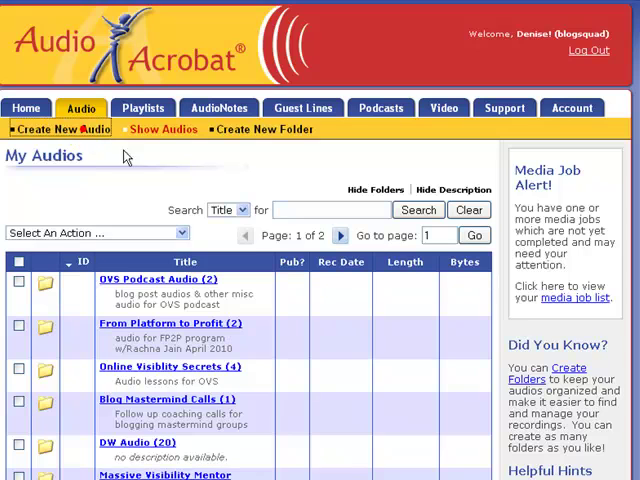
left_click(60, 128)
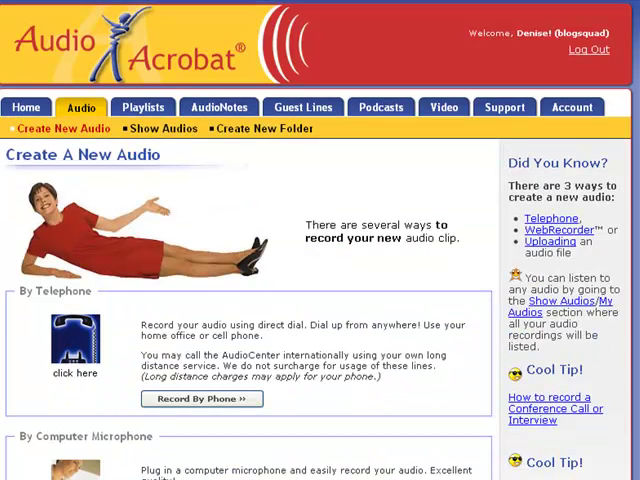
scroll("down", 3)
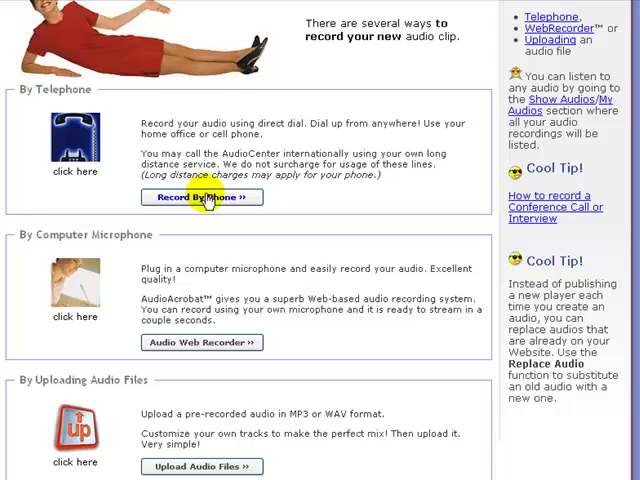
scroll("down", 3)
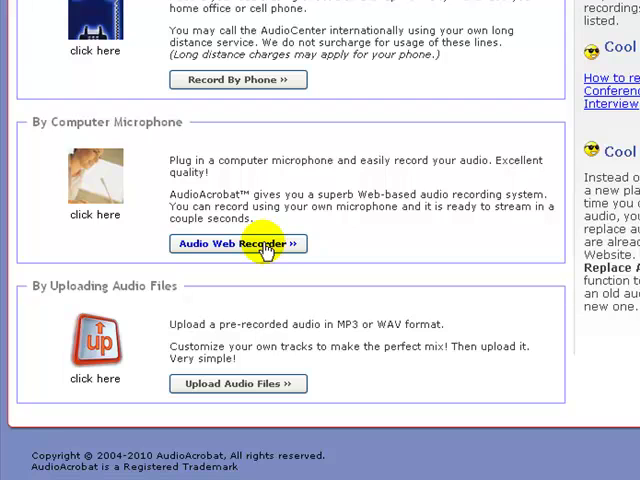
mouse_move(258, 384)
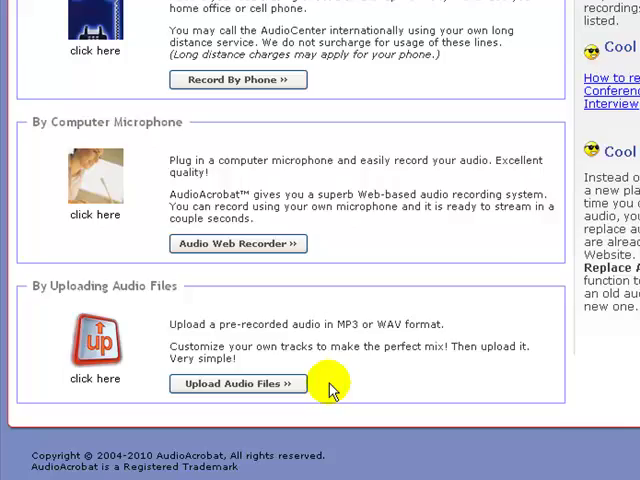
left_click(238, 384)
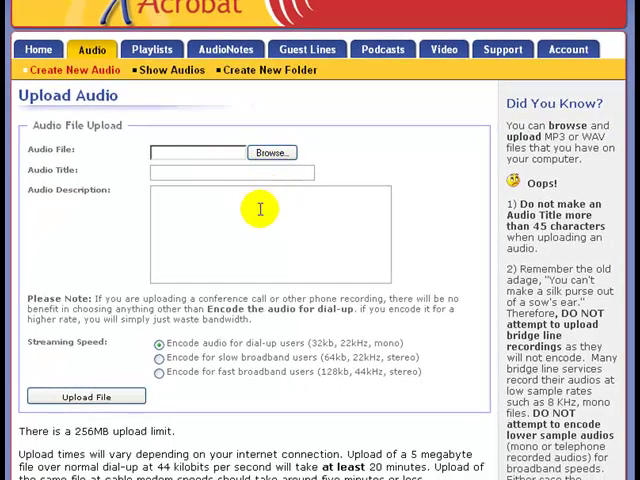
mouse_move(422, 244)
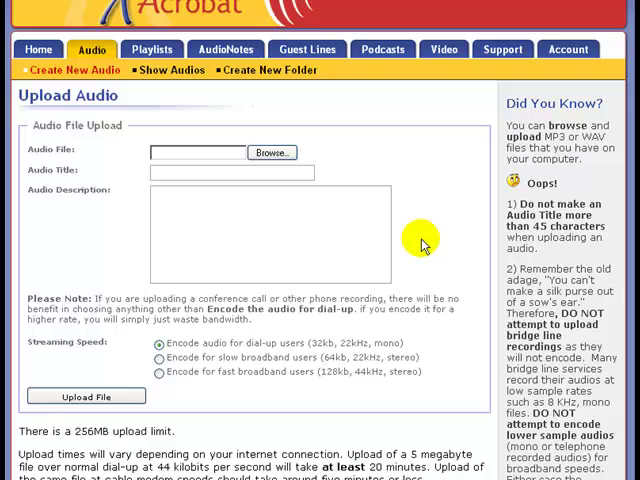
mouse_move(310, 98)
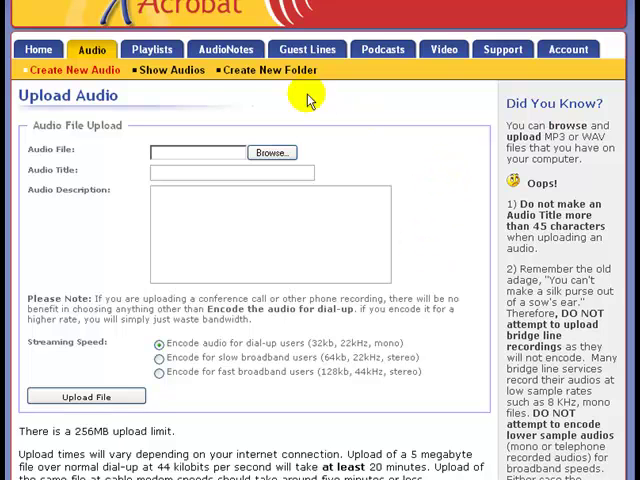
Step: Return to My Audios and open the OVS Podcast Audio folder's two recordings
left_click(172, 70)
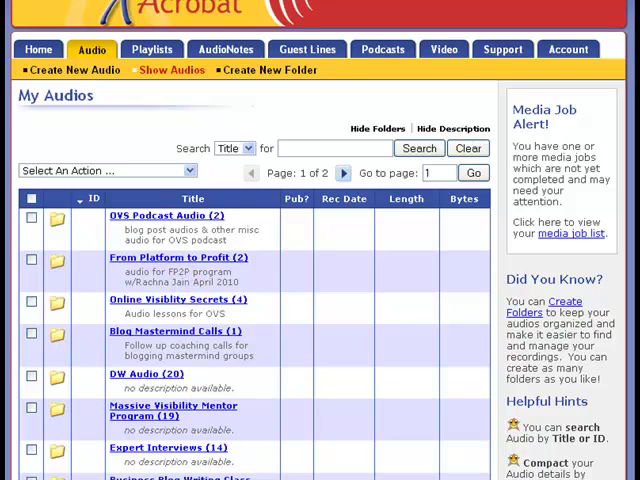
scroll("down", 3)
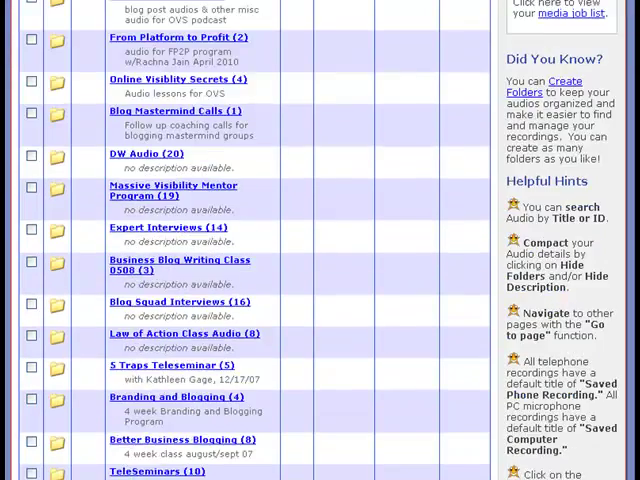
scroll("down", 3)
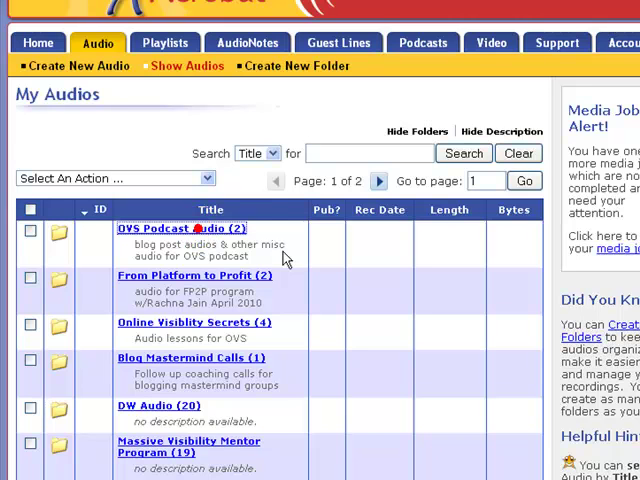
left_click(180, 228)
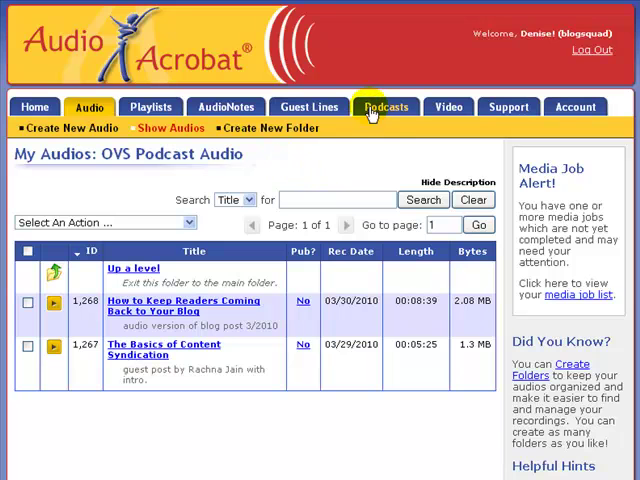
mouse_move(378, 158)
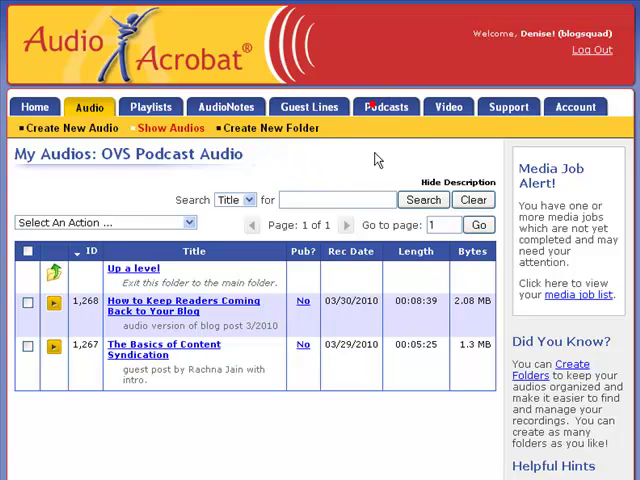
Step: Start a new podcast post and attach the 'Zero to Six figures' audio (1270) to it
left_click(386, 106)
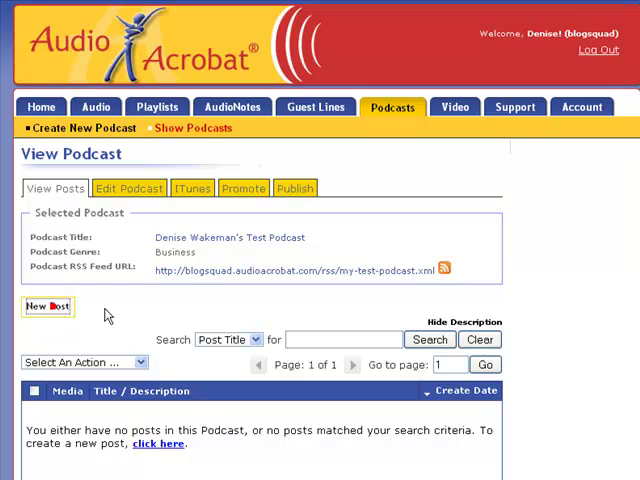
left_click(48, 308)
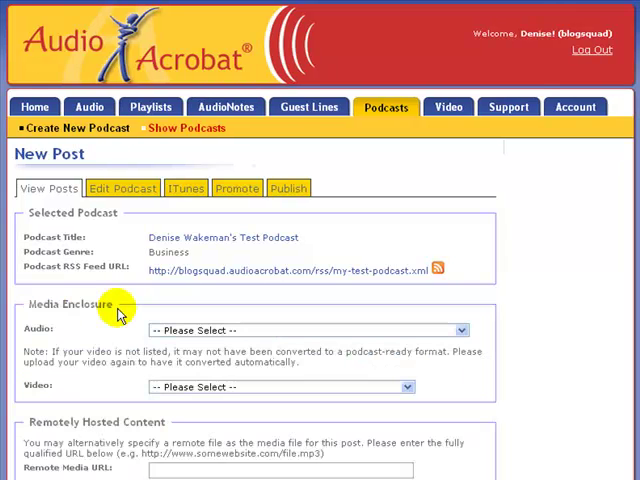
scroll("down", 3)
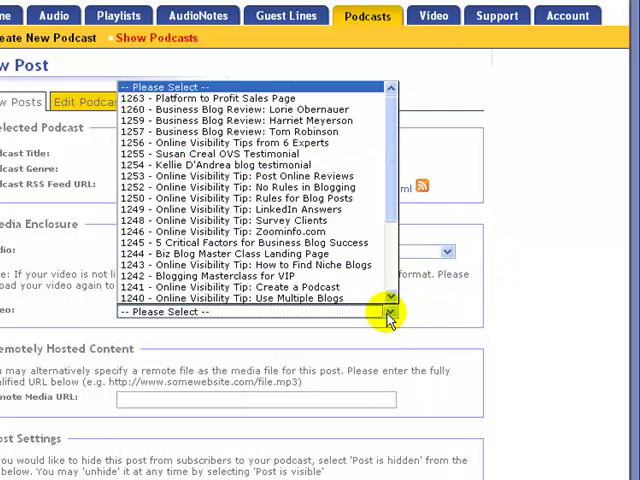
left_click(388, 312)
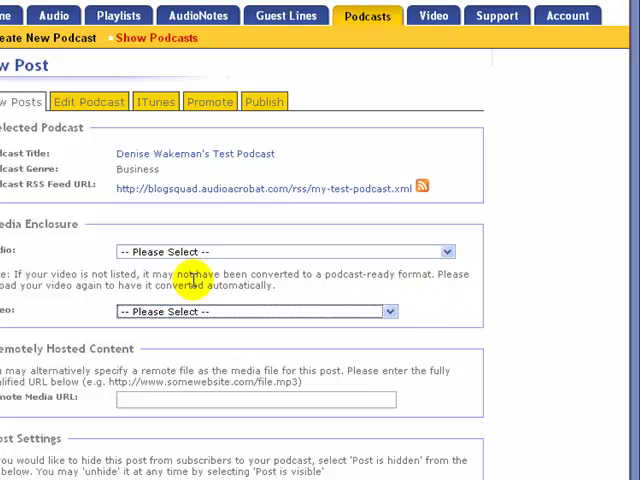
left_click(444, 252)
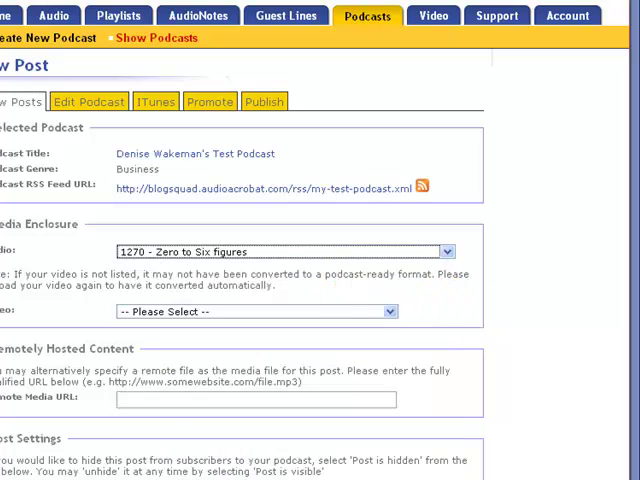
scroll("down", 3)
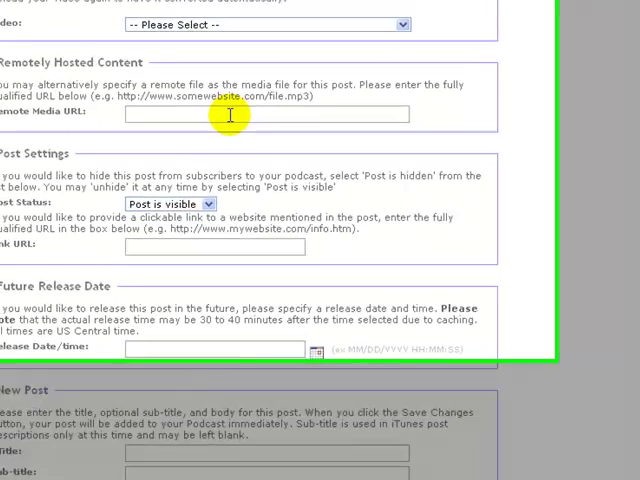
scroll("up", 3)
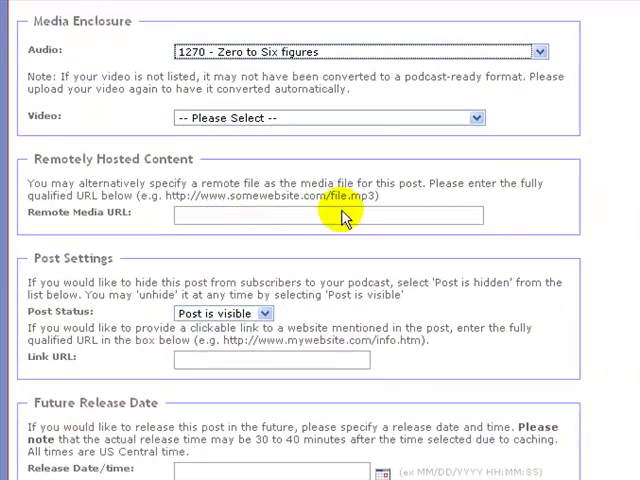
mouse_move(418, 312)
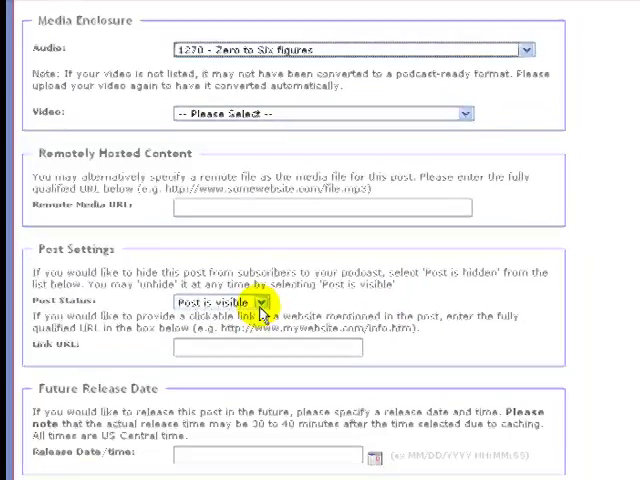
scroll("down", 3)
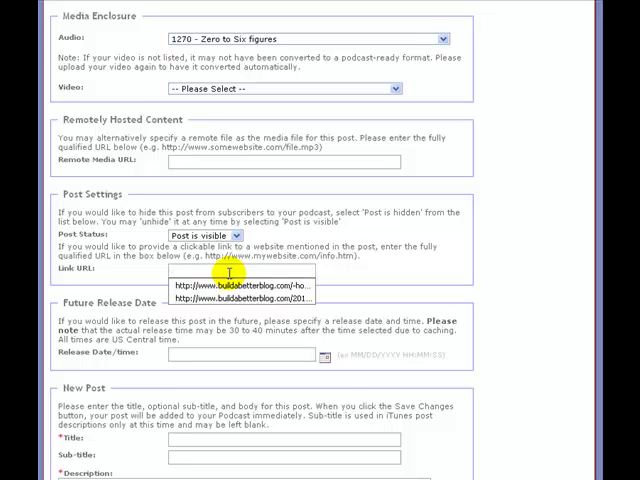
mouse_move(360, 280)
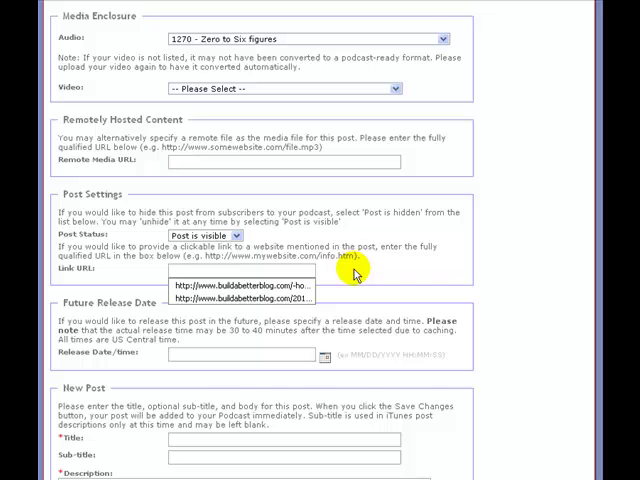
mouse_move(340, 258)
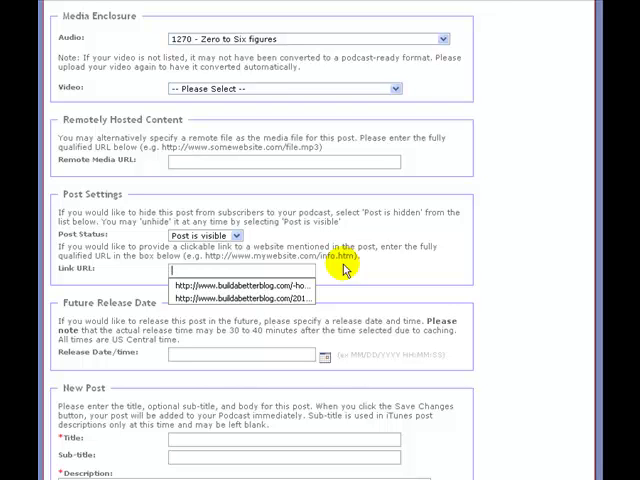
type("h")
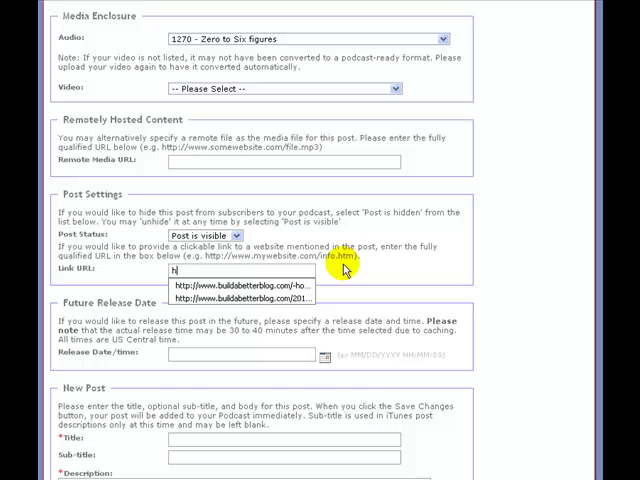
type("ttp://o")
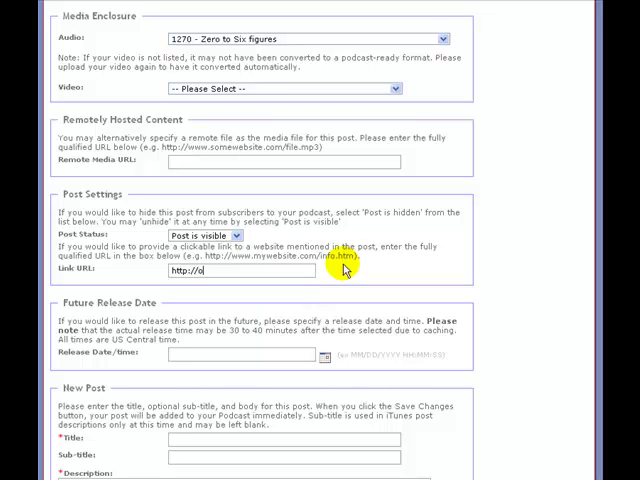
type("nlinevisibilitysecrets.com")
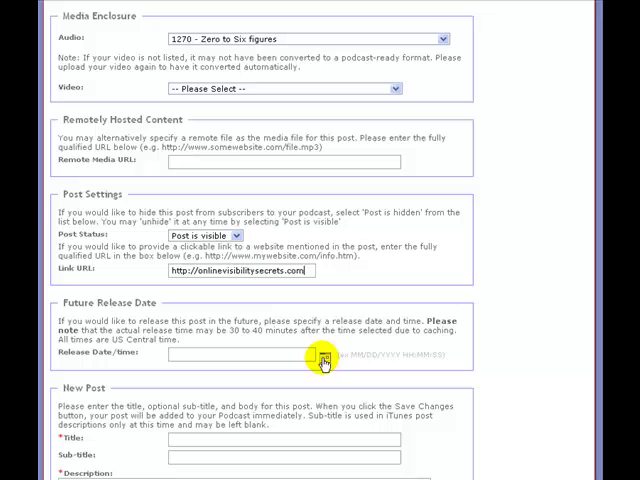
mouse_move(364, 356)
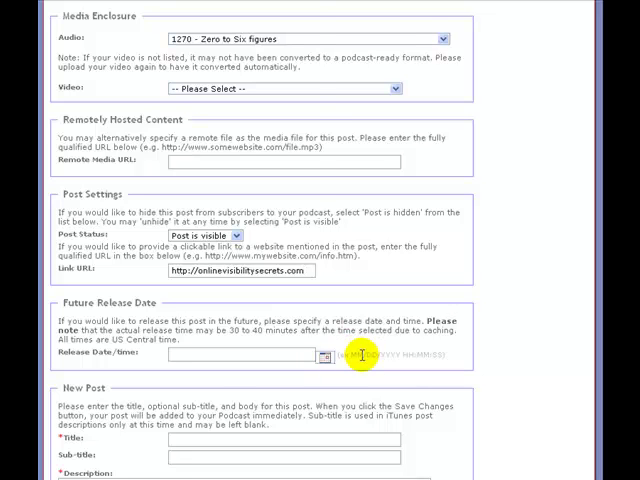
Step: Set the post's release date to April 30, 2010 (07:59:33 AM) via the date-time picker
left_click(322, 356)
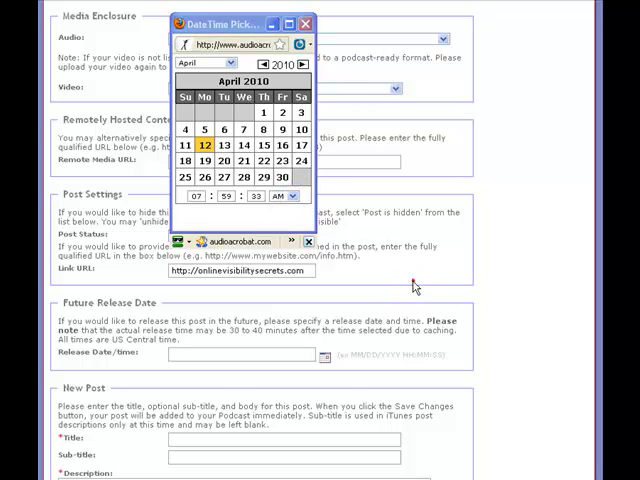
left_click(308, 24)
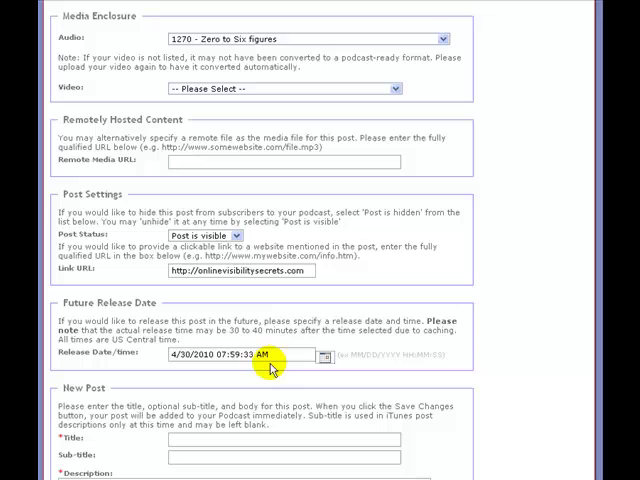
scroll("down", 3)
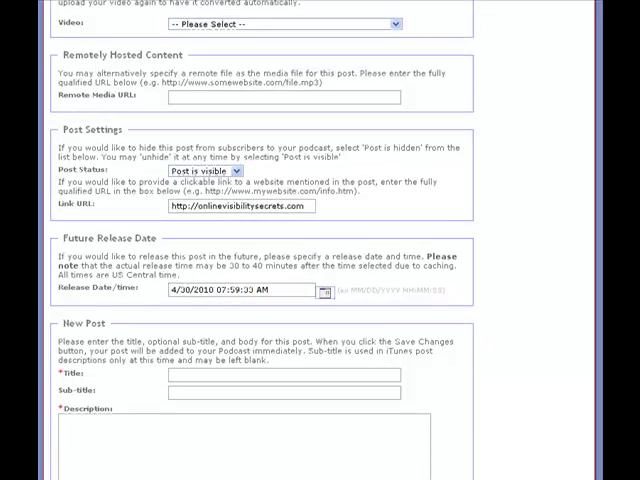
Step: Save the titled post, see the missing-description warning, and enter 'dfafas' as the description
scroll("down", 3)
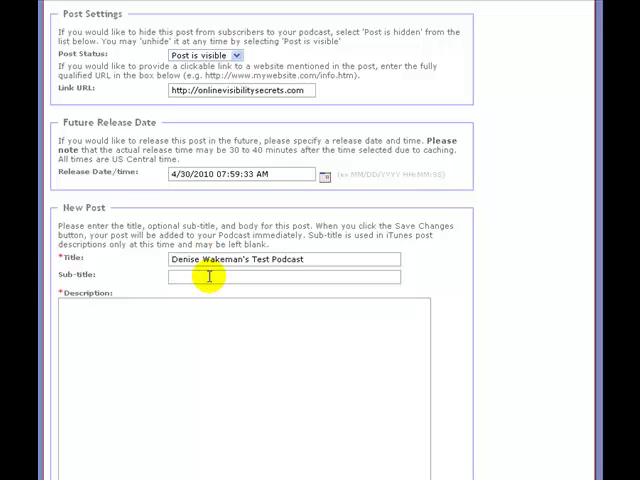
mouse_move(196, 346)
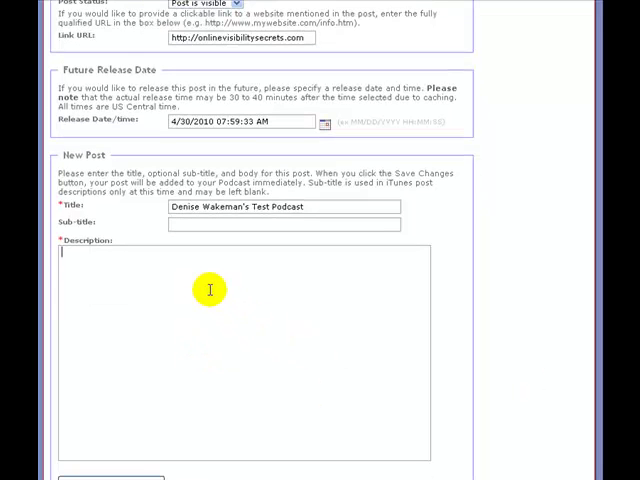
mouse_move(304, 228)
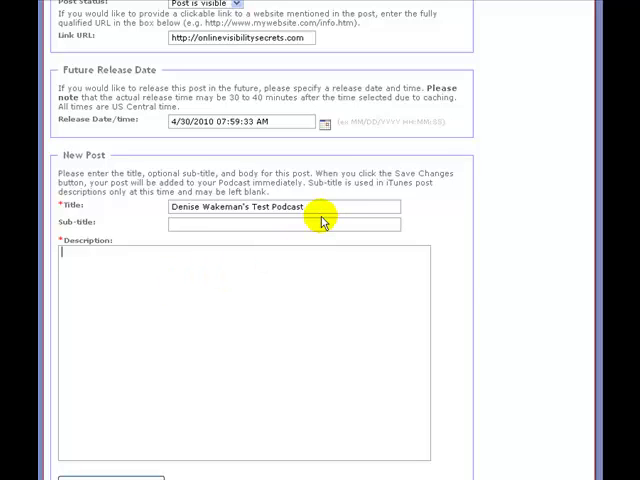
mouse_move(258, 244)
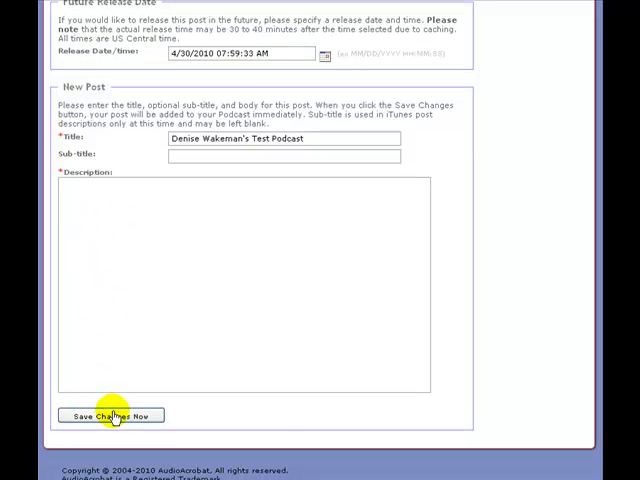
left_click(110, 416)
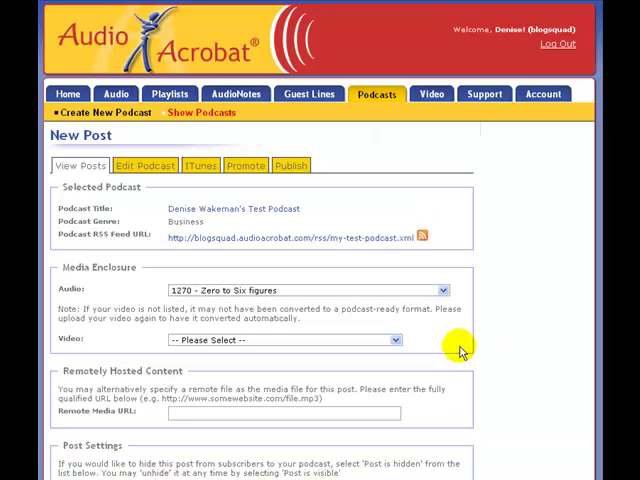
scroll("down", 3)
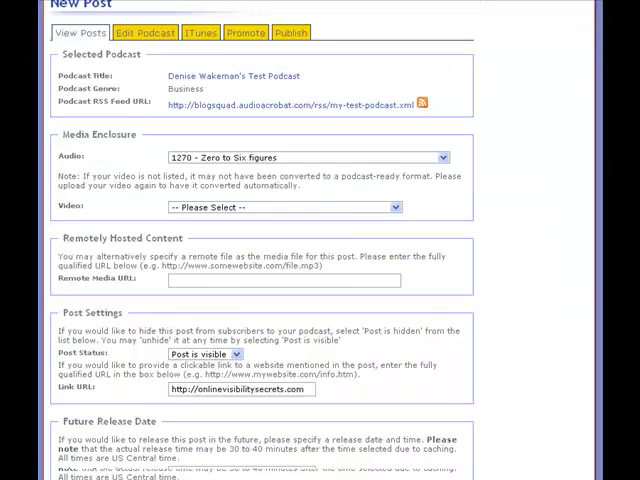
scroll("down", 3)
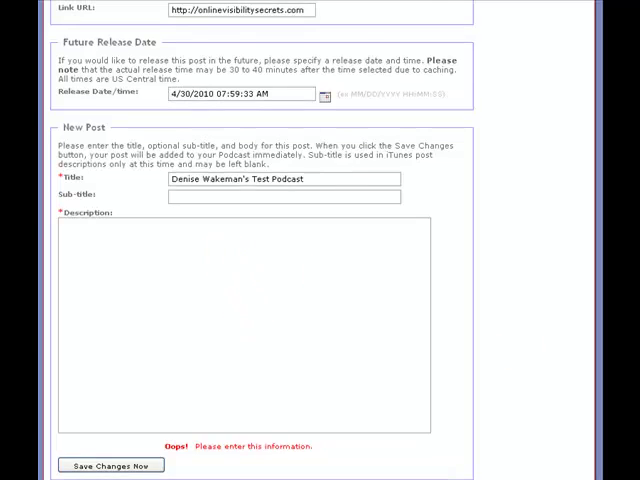
scroll("up", 3)
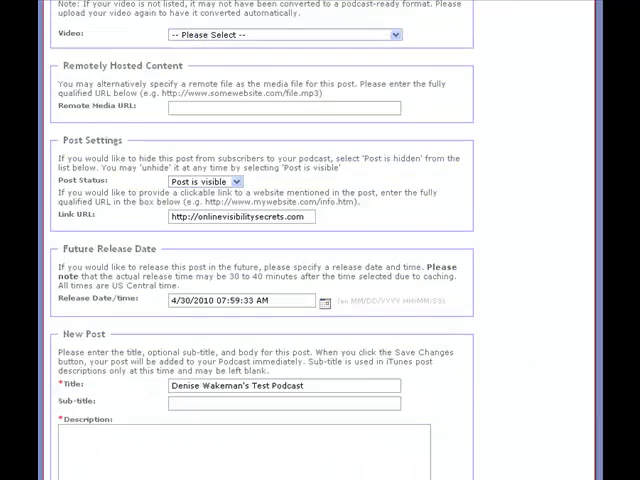
scroll("down", 3)
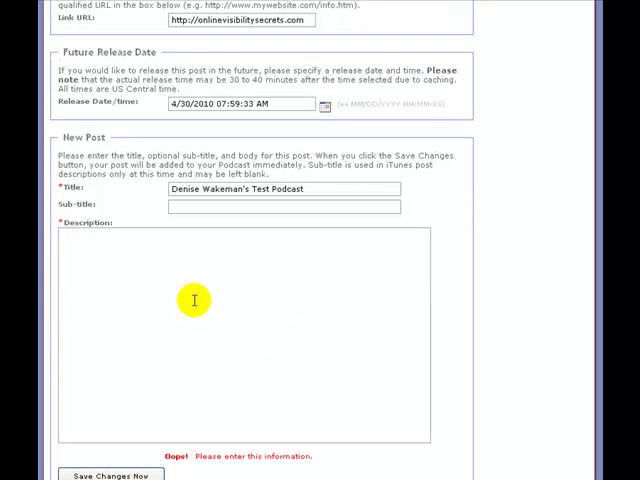
type("dfafas")
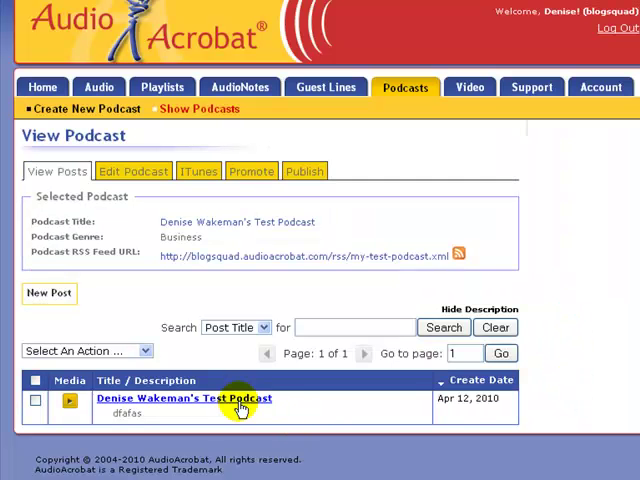
mouse_move(224, 290)
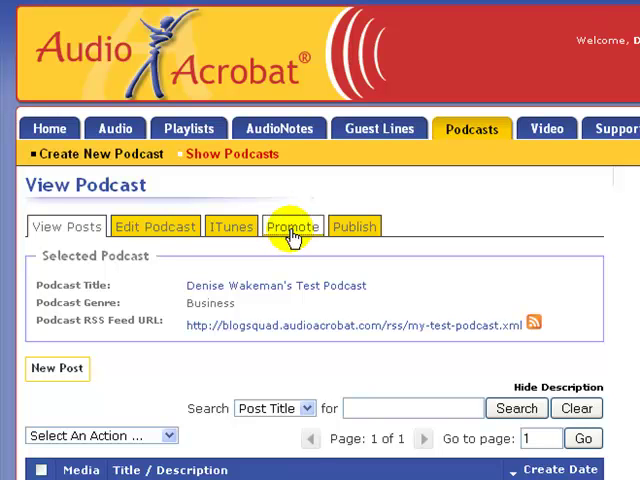
Step: Show the Promote page and pick a My Podcast chiclet to reveal its HTML embed code
left_click(292, 226)
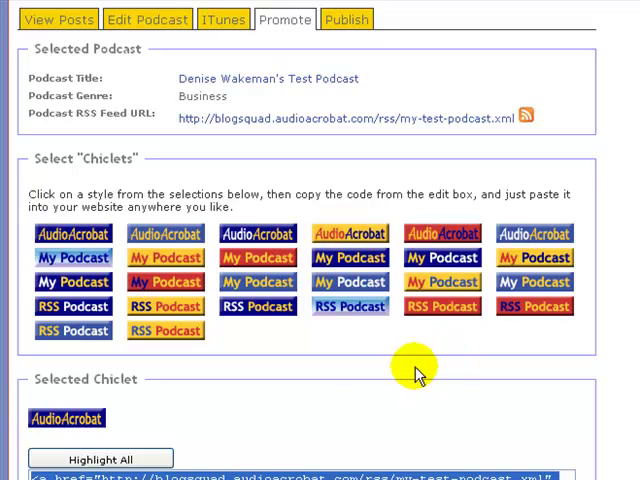
mouse_move(232, 252)
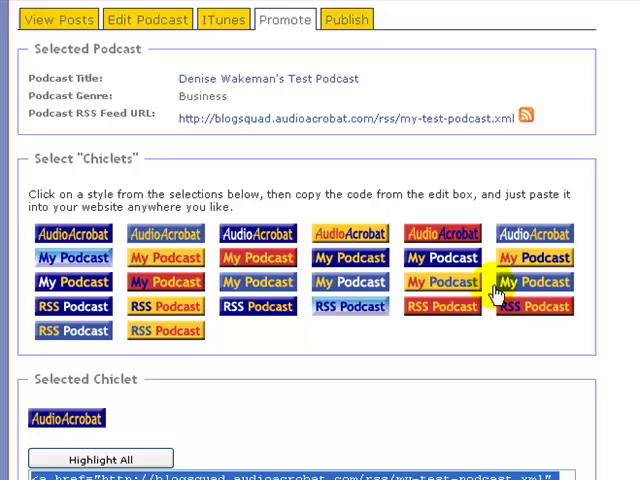
scroll("down", 3)
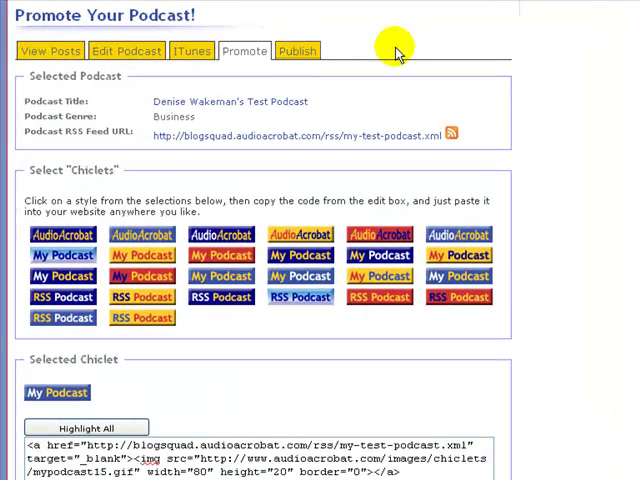
Step: Review the Publish page's website embed code and iTunes submission steps with the feed URL
left_click(296, 50)
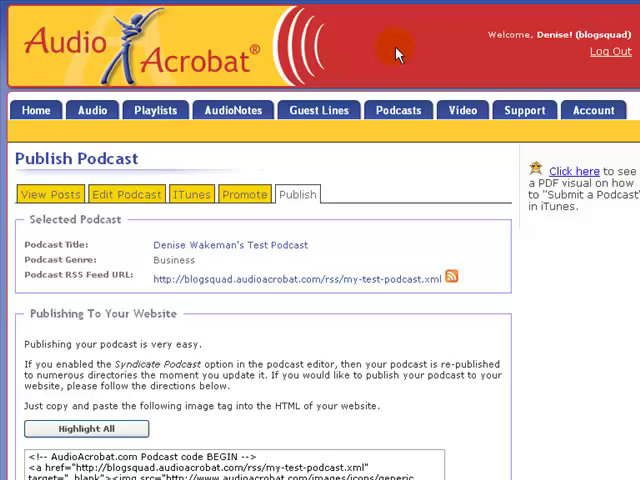
scroll("down", 3)
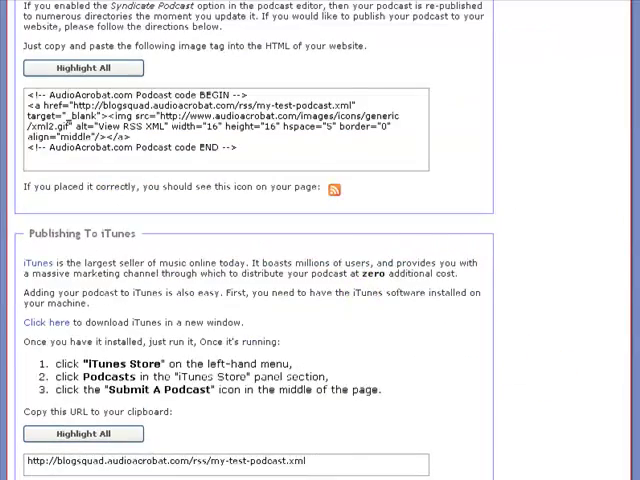
scroll("down", 3)
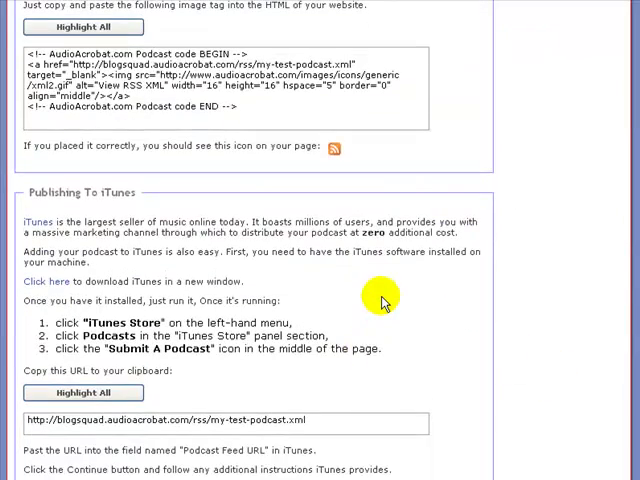
scroll("down", 3)
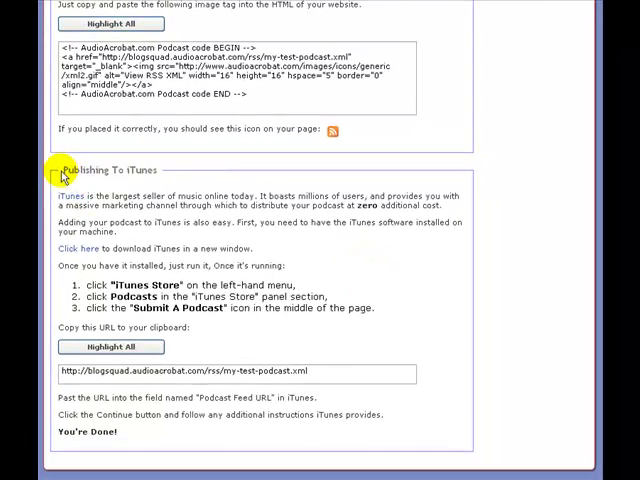
mouse_move(432, 312)
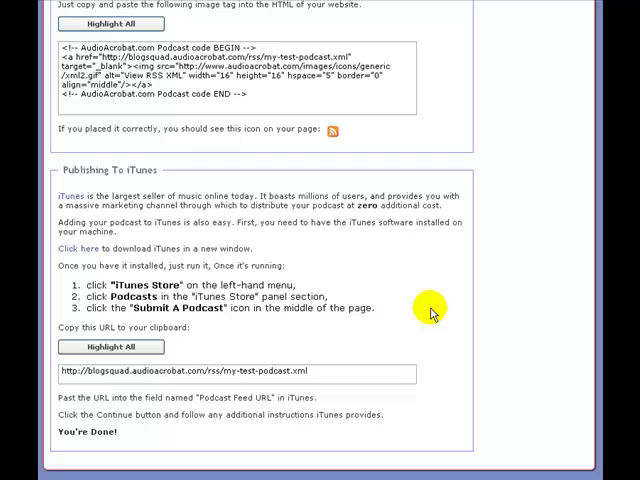
mouse_move(412, 310)
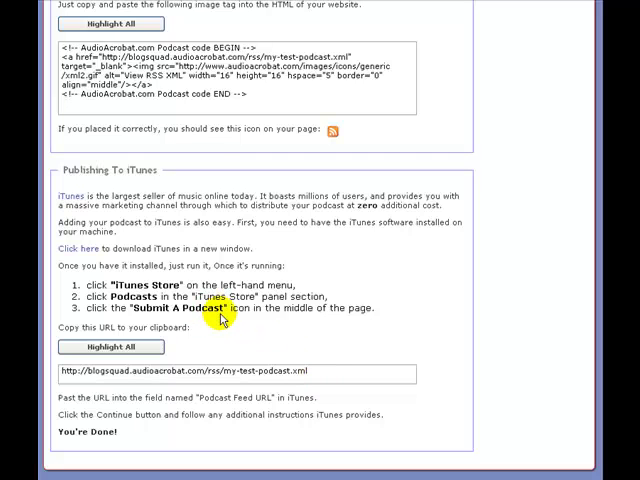
mouse_move(228, 334)
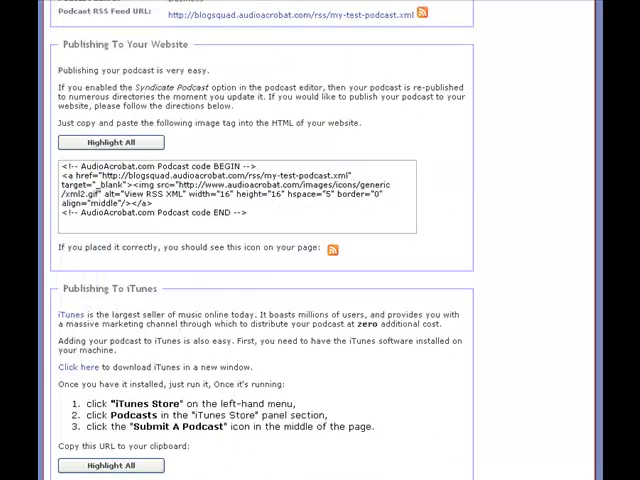
scroll("up", 3)
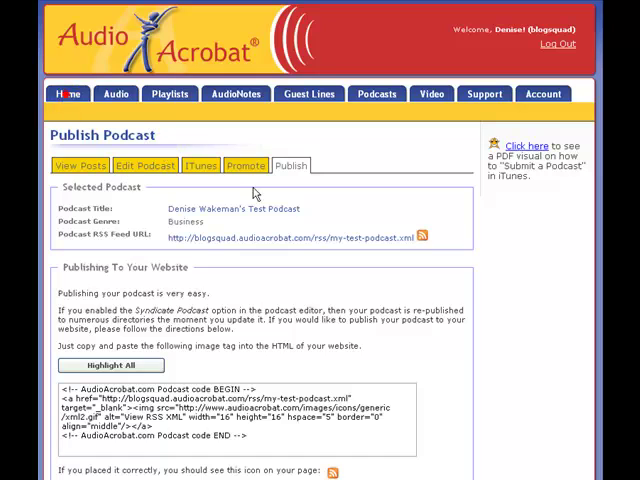